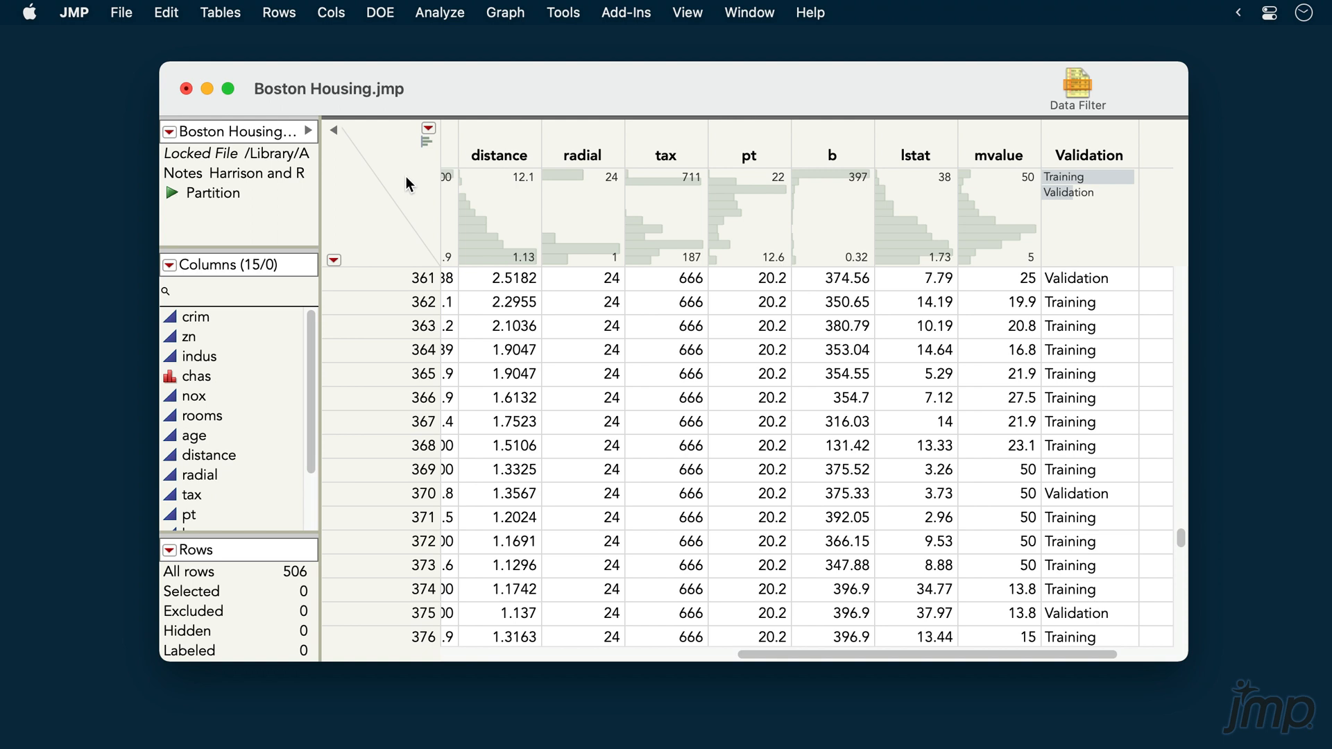
{"action": "mouse_move", "coordinate": [737, 164]}
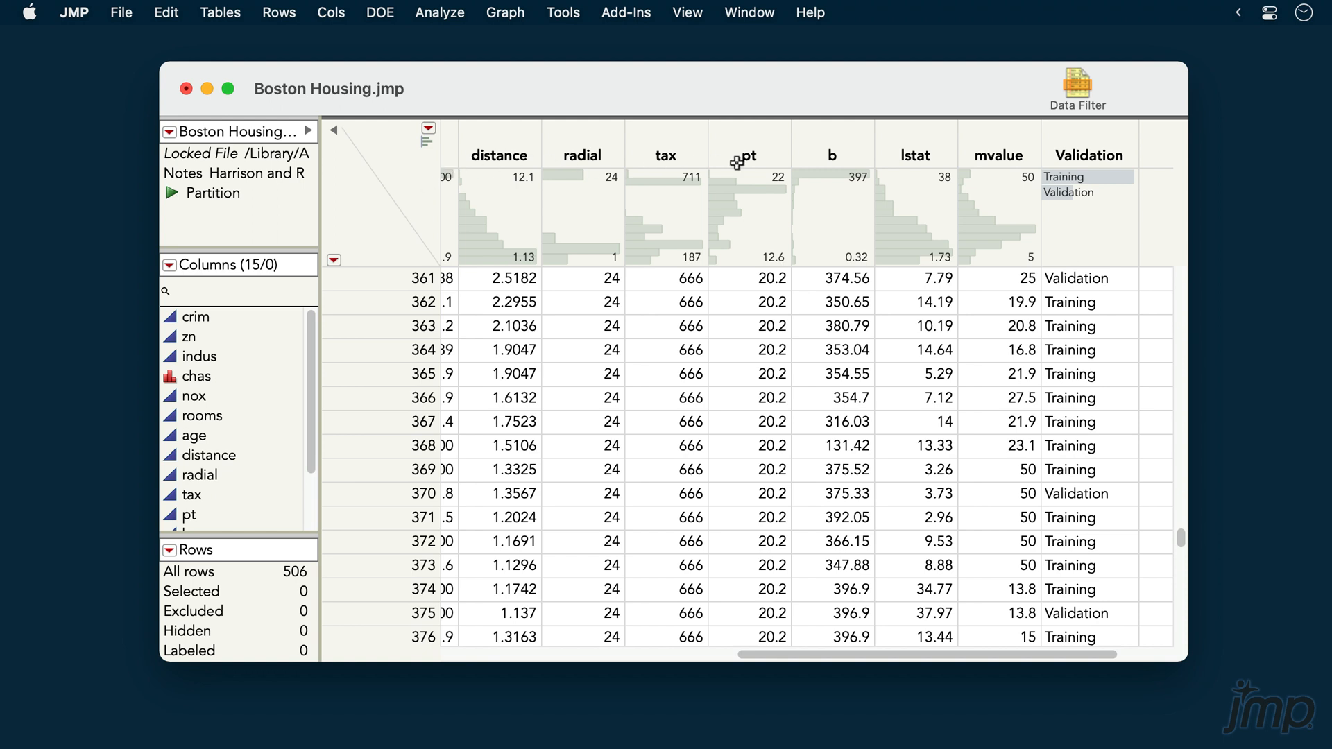
Bring up the Analyze menu's predictive modeling platforms for the Boston Housing table.
{"action": "left_click", "coordinate": [999, 154]}
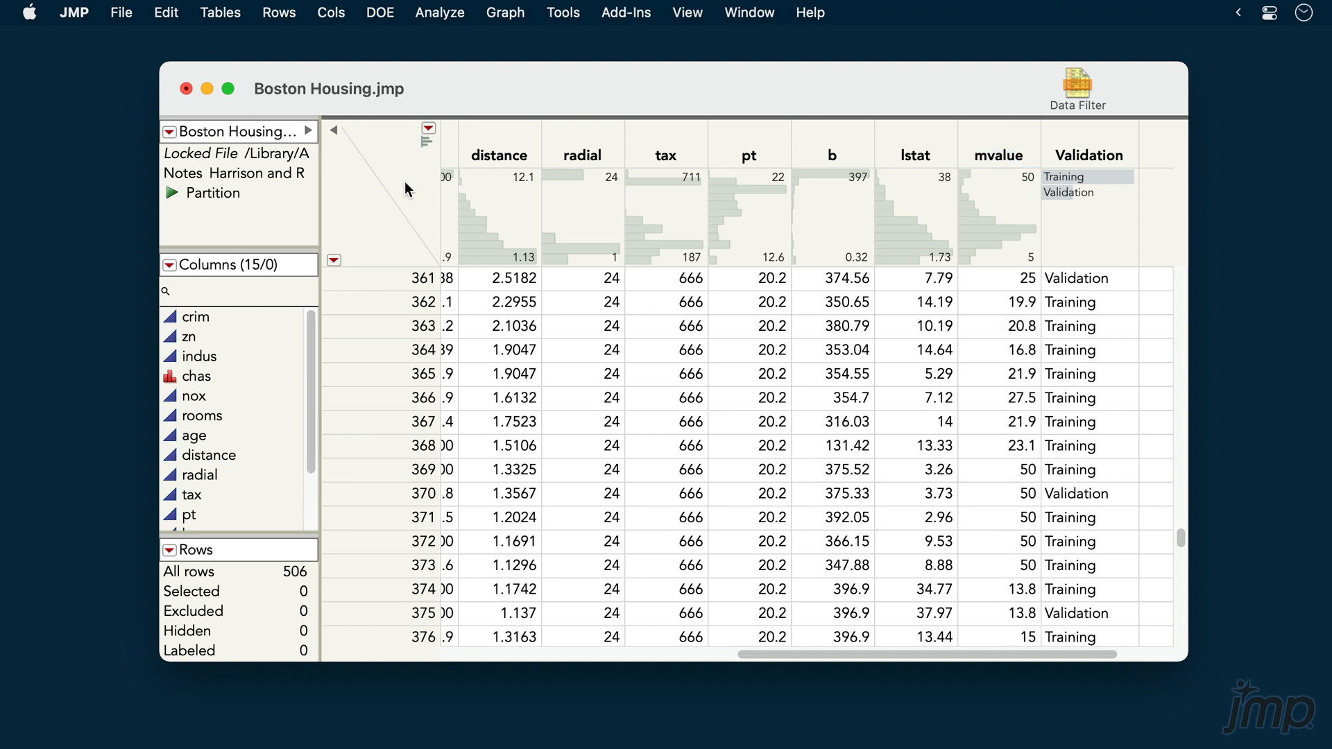
{"action": "left_click", "coordinate": [440, 12]}
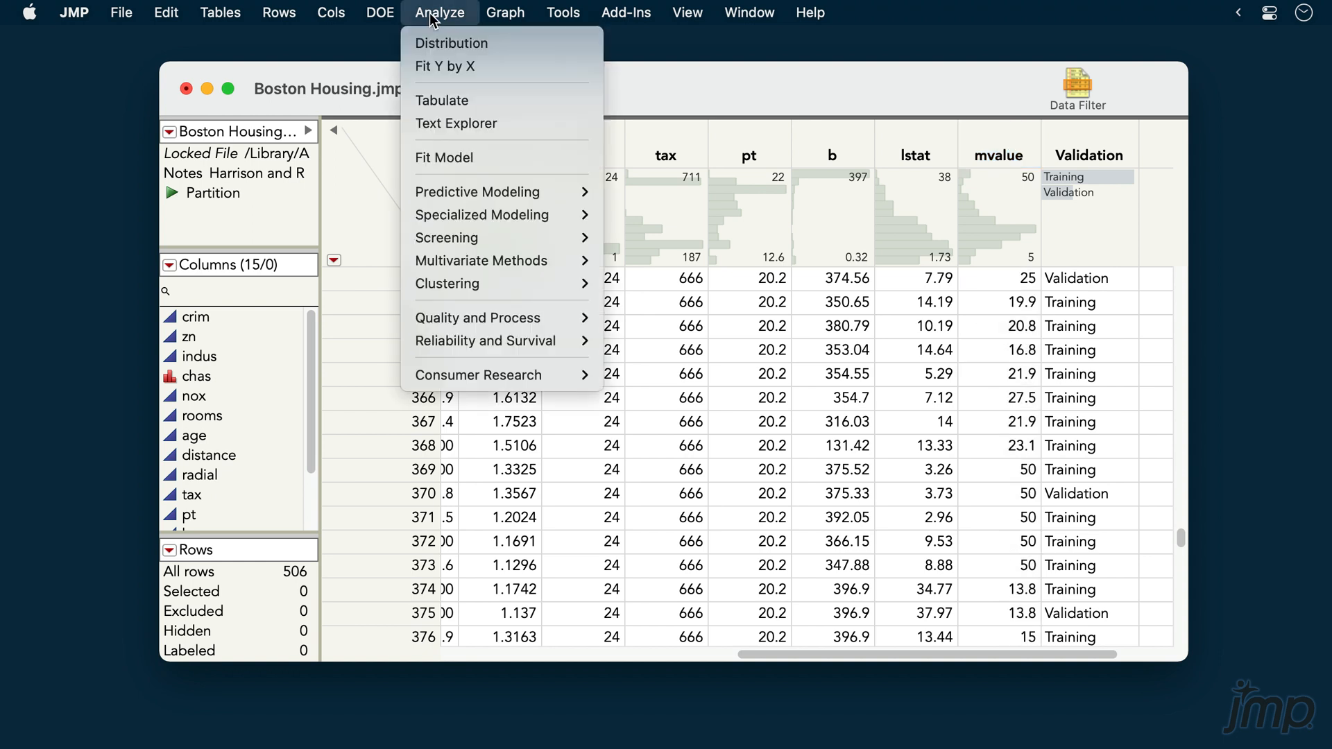
{"action": "mouse_move", "coordinate": [477, 191]}
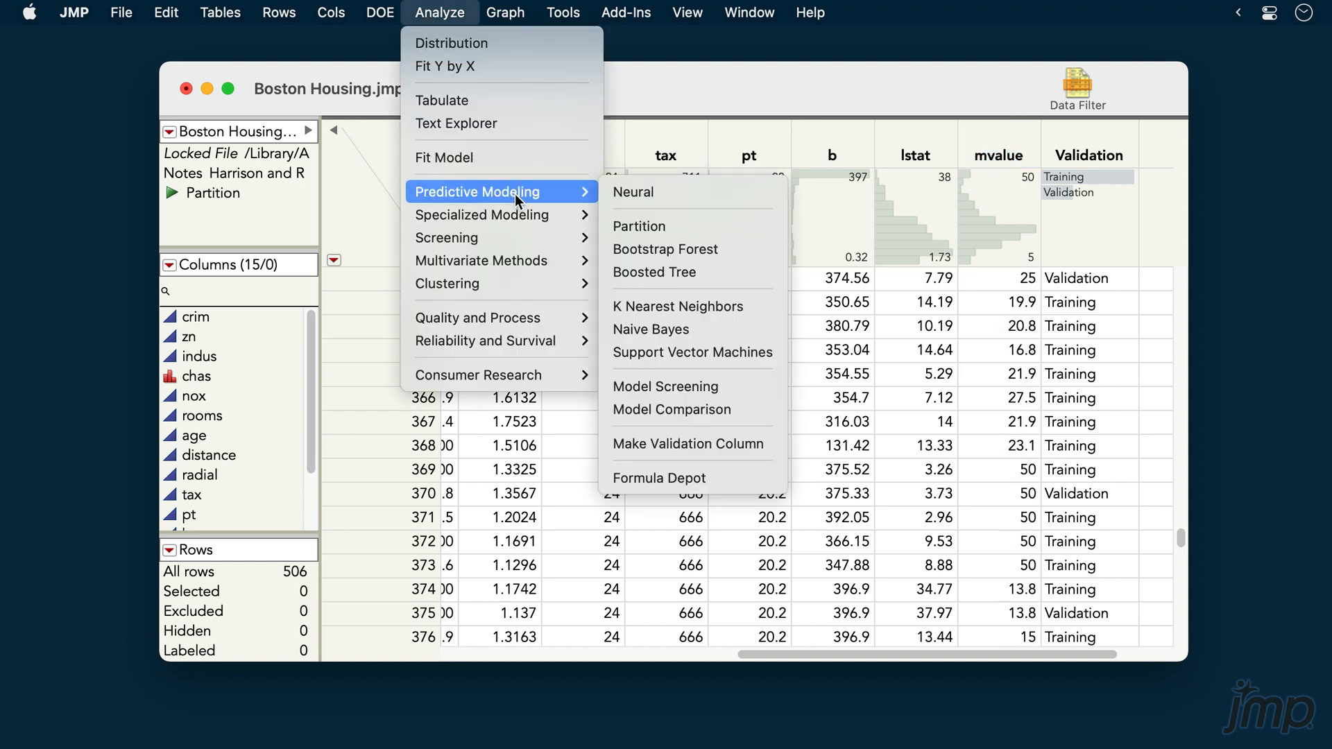
{"action": "mouse_move", "coordinate": [691, 351]}
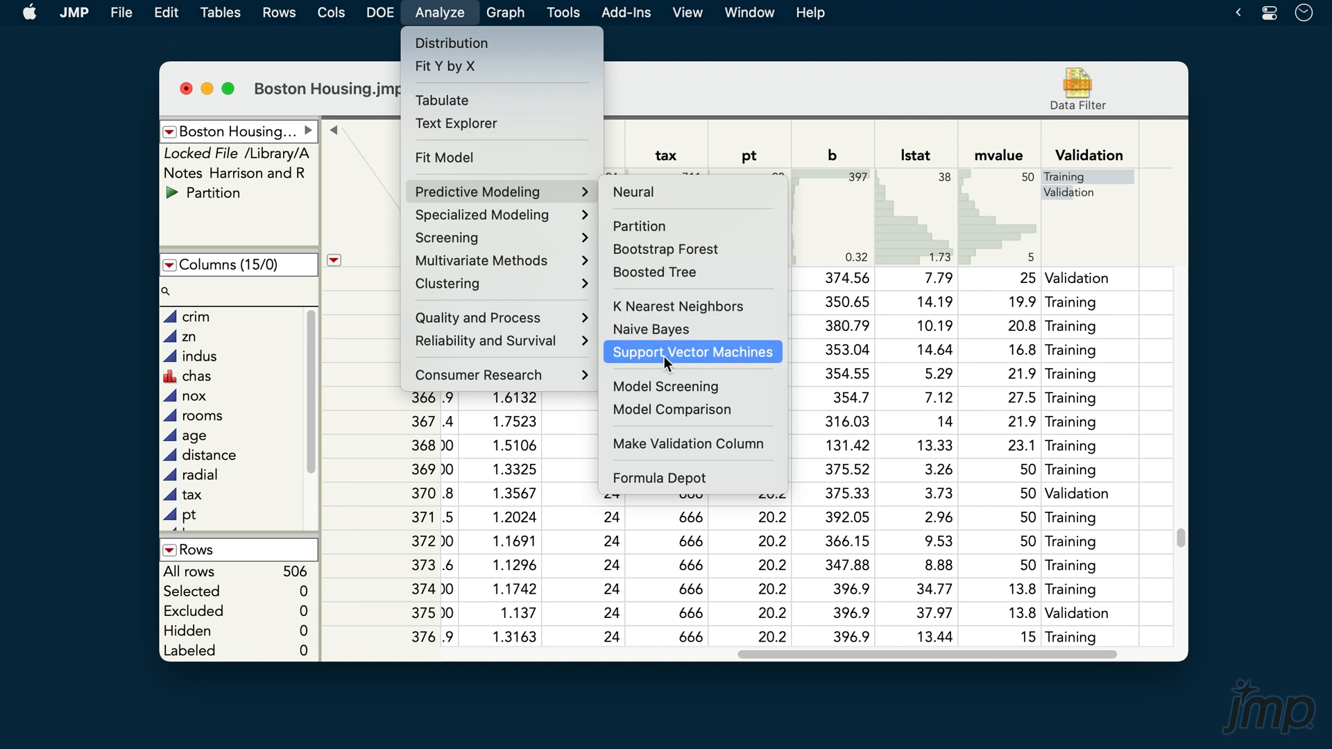
Start Support Vector Machines with mvalue as Y and crim through lstat as X factors.
{"action": "left_click", "coordinate": [690, 351]}
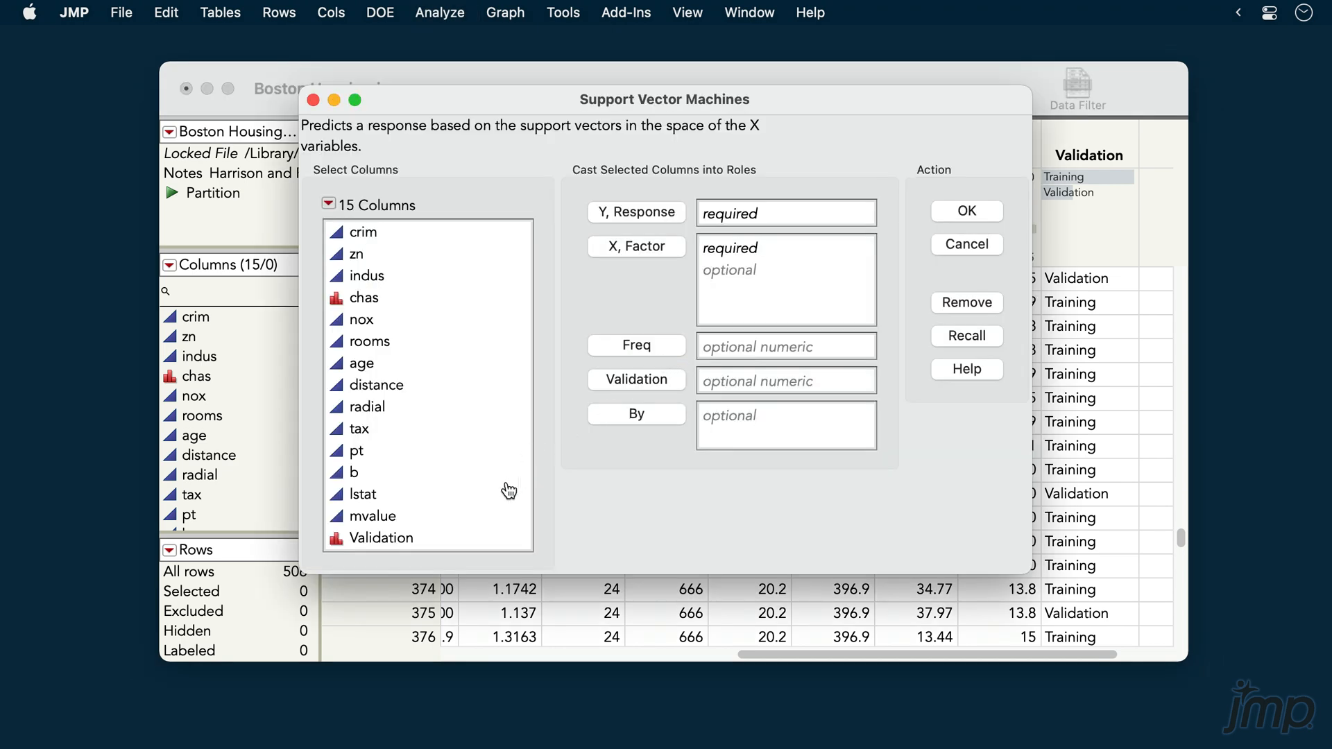
{"action": "left_click", "coordinate": [371, 516]}
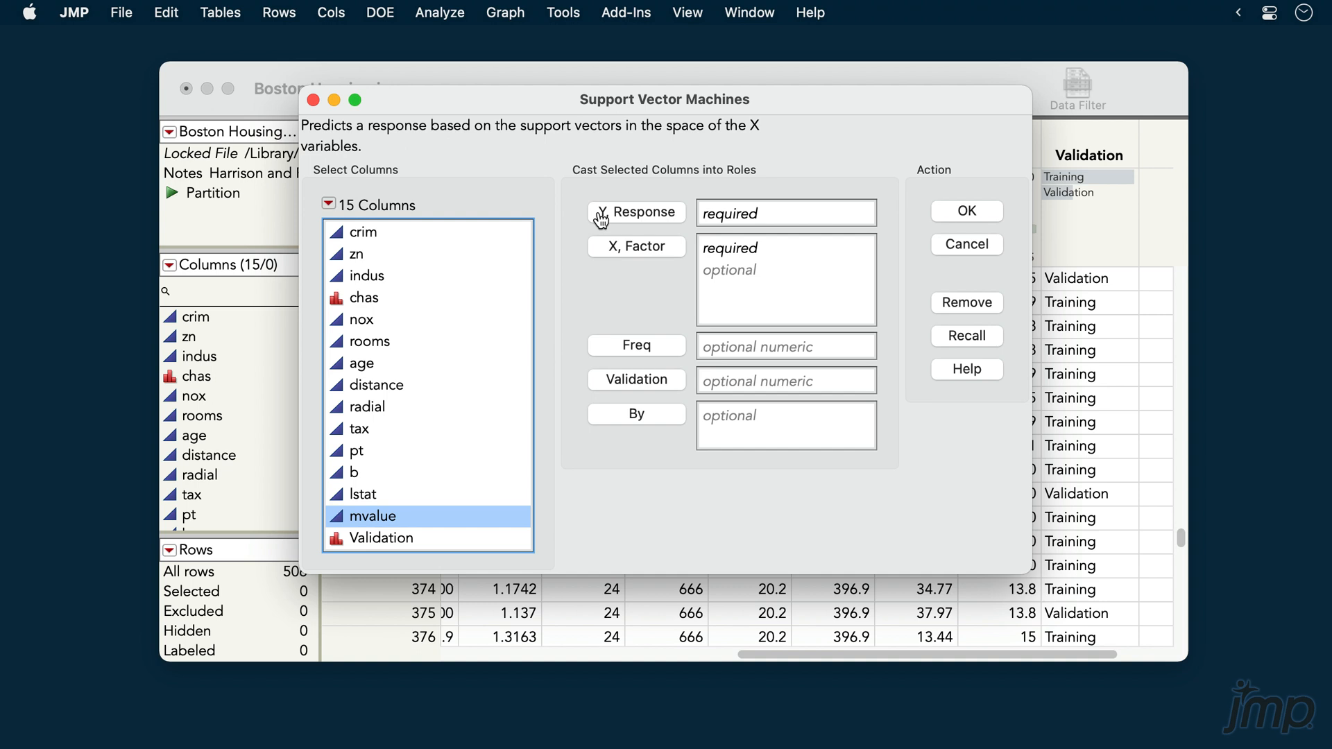
{"action": "left_click", "coordinate": [637, 212]}
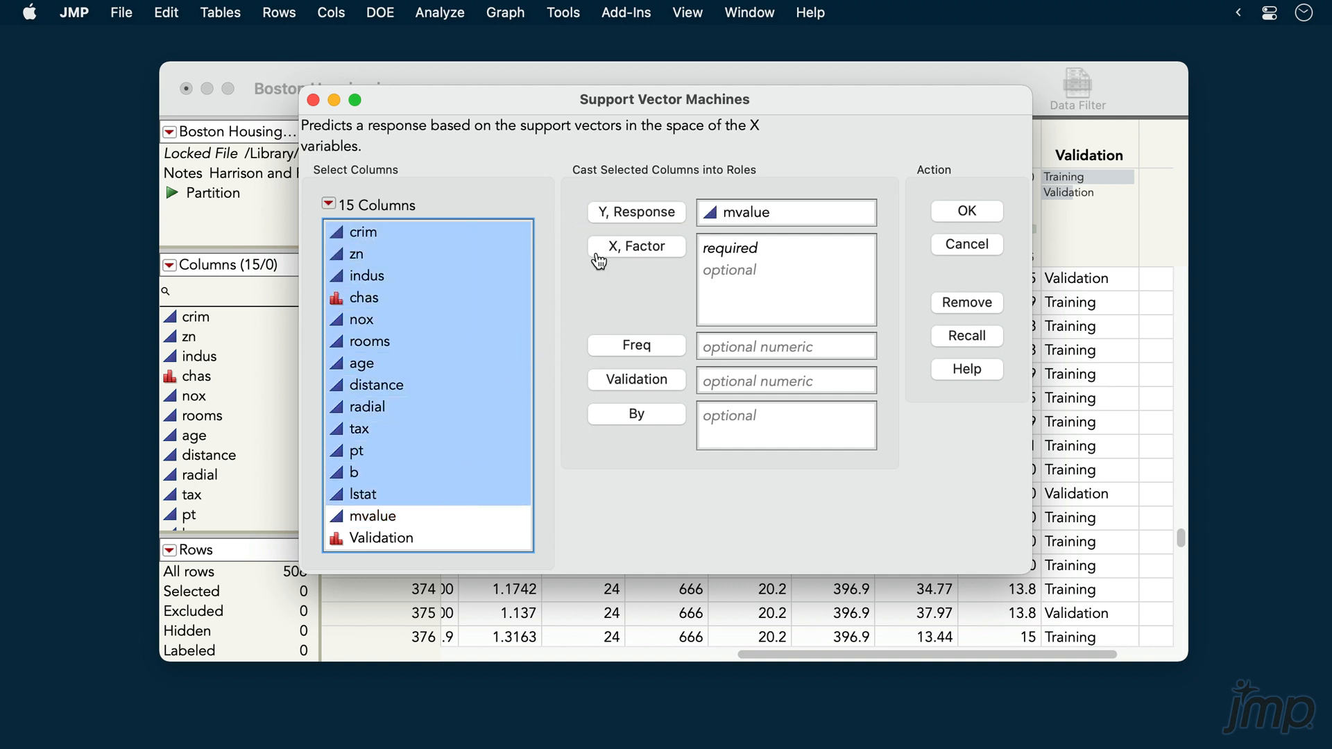
{"action": "left_click", "coordinate": [635, 247]}
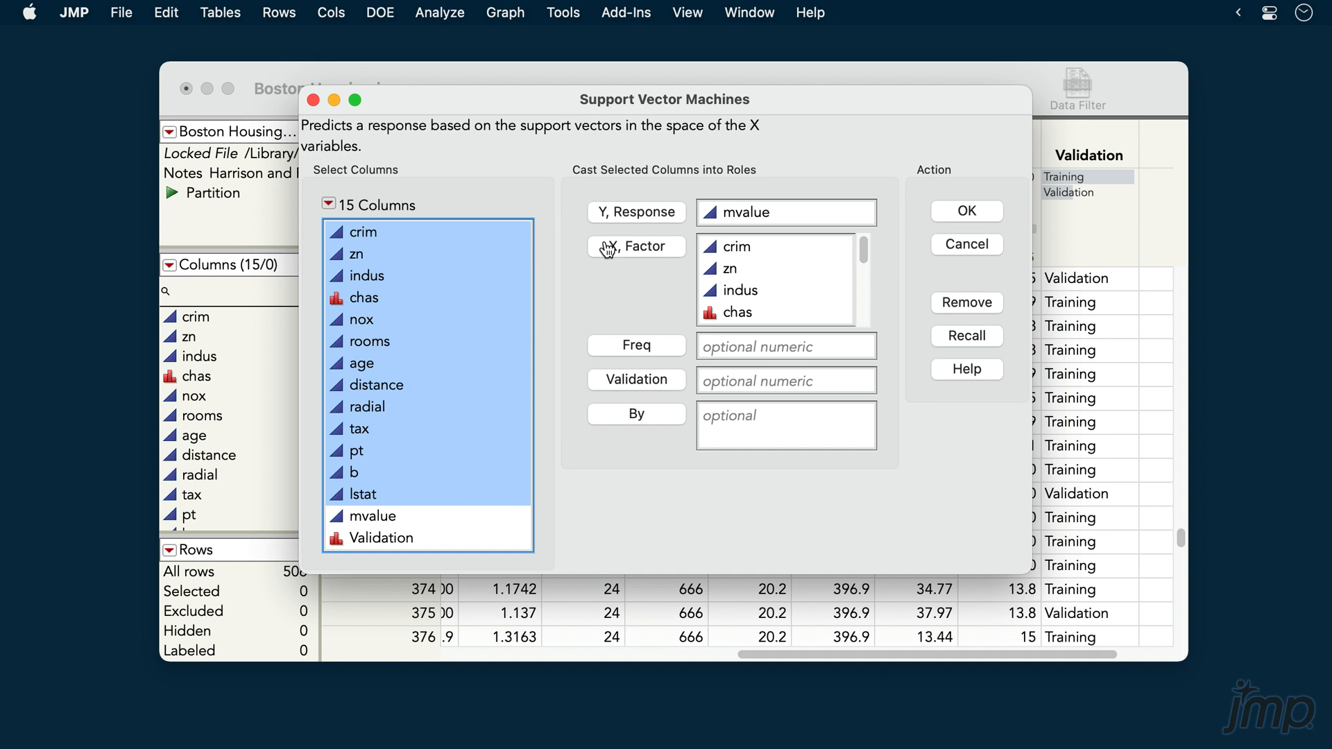
Assign the Validation column to the Validation role and launch the SVM report.
{"action": "left_click", "coordinate": [379, 538]}
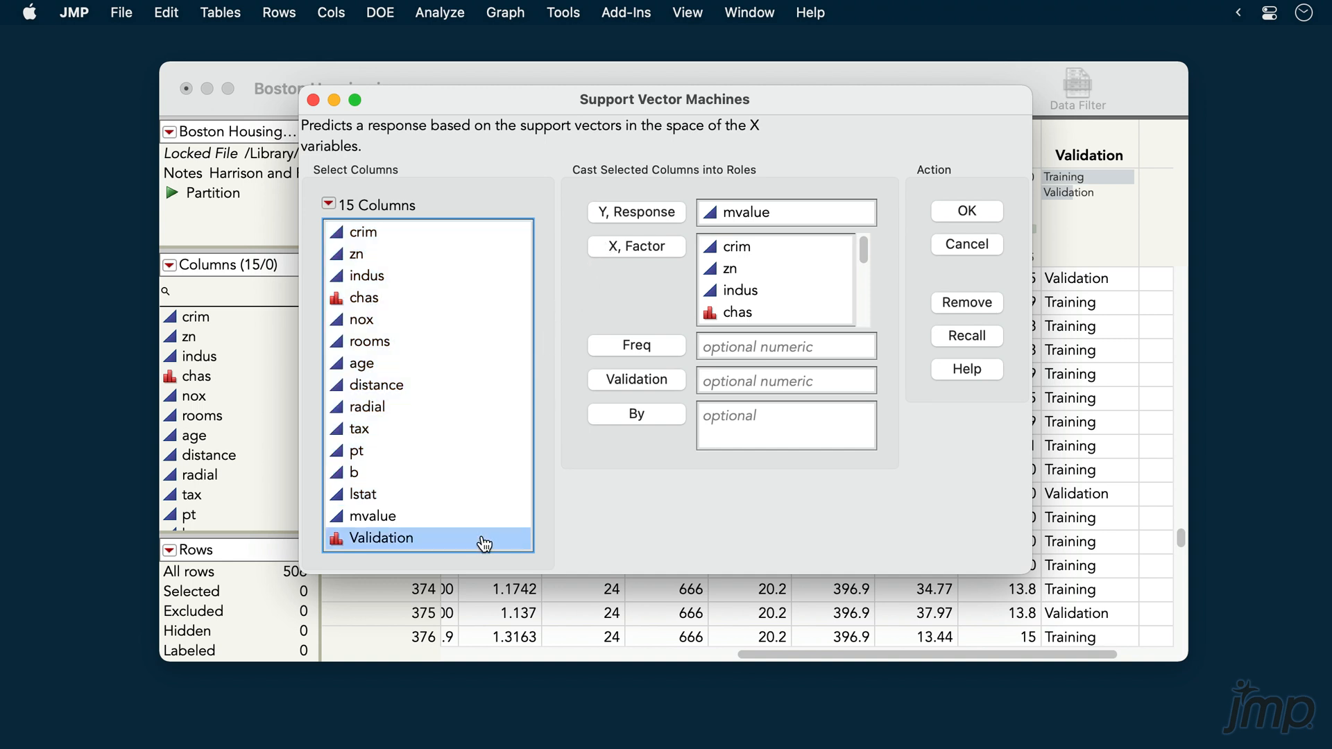
{"action": "left_click", "coordinate": [636, 379]}
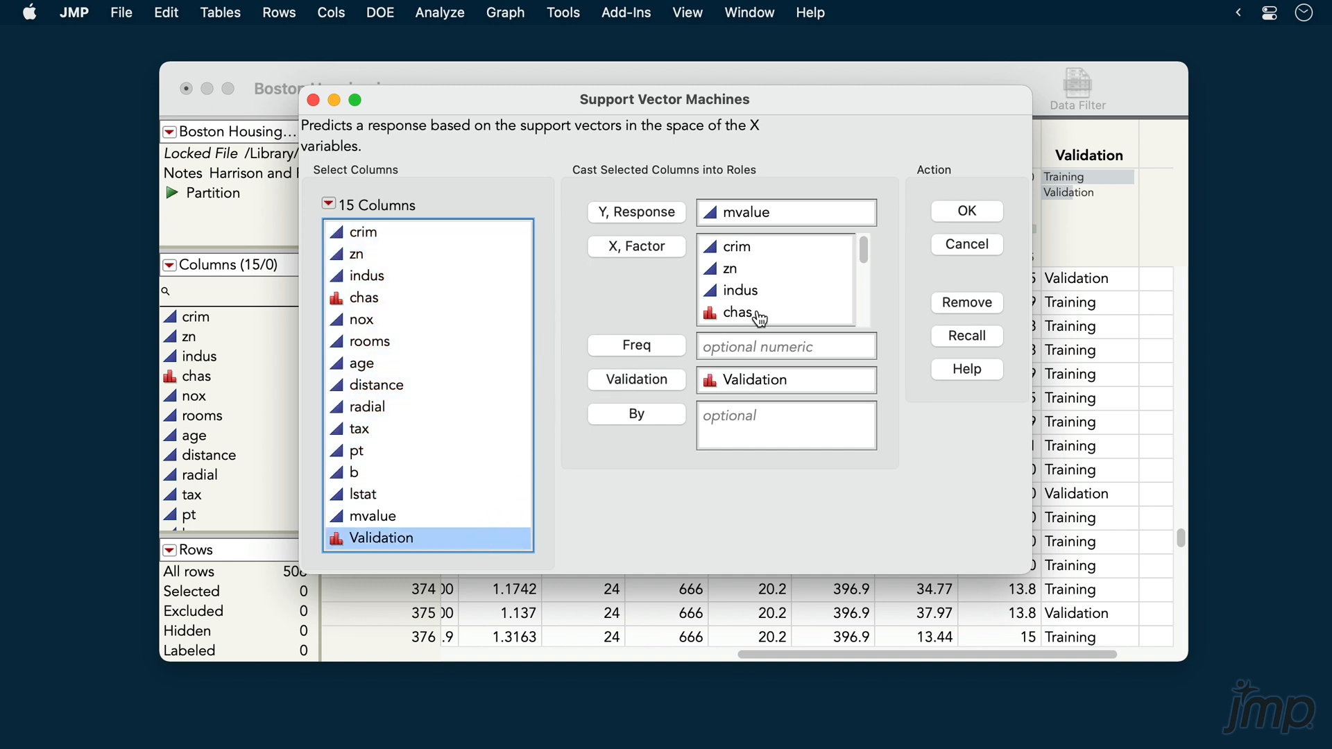
{"action": "left_click", "coordinate": [966, 211]}
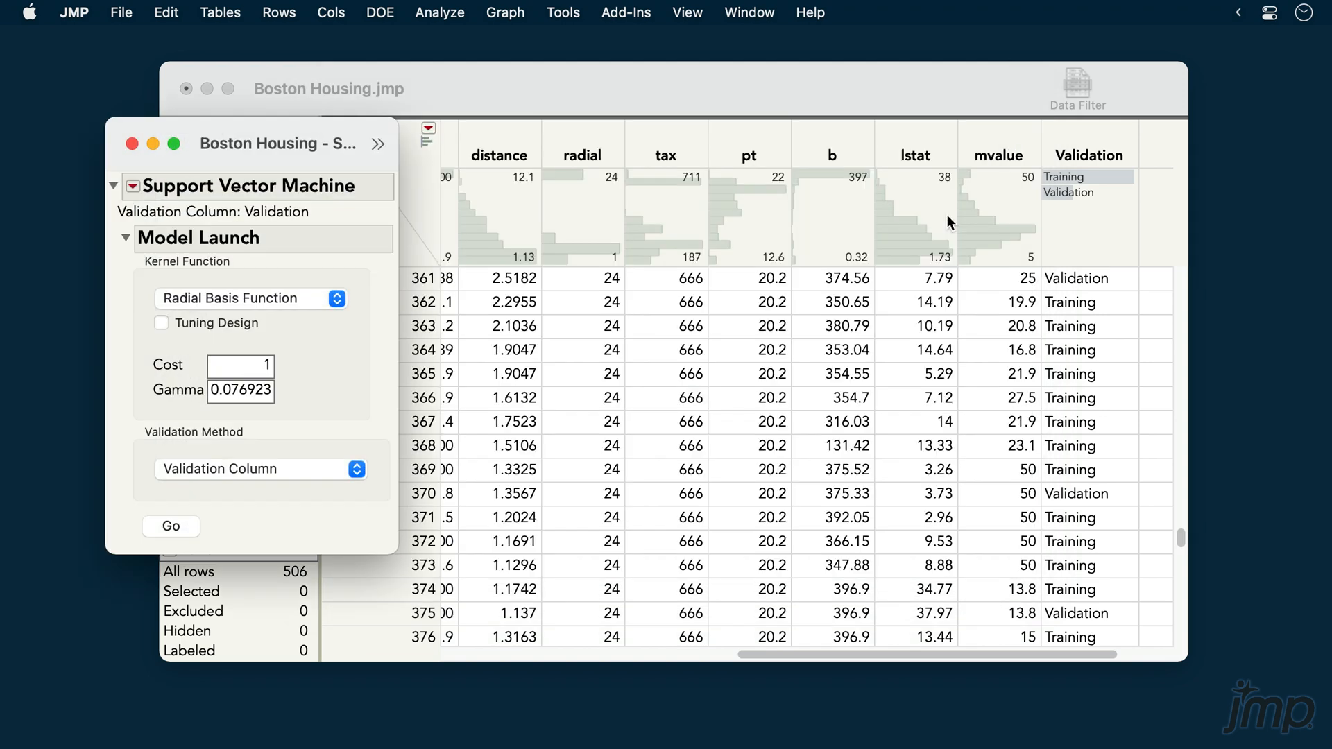
{"action": "left_click_drag", "start_coordinate": [277, 143], "coordinate": [658, 72]}
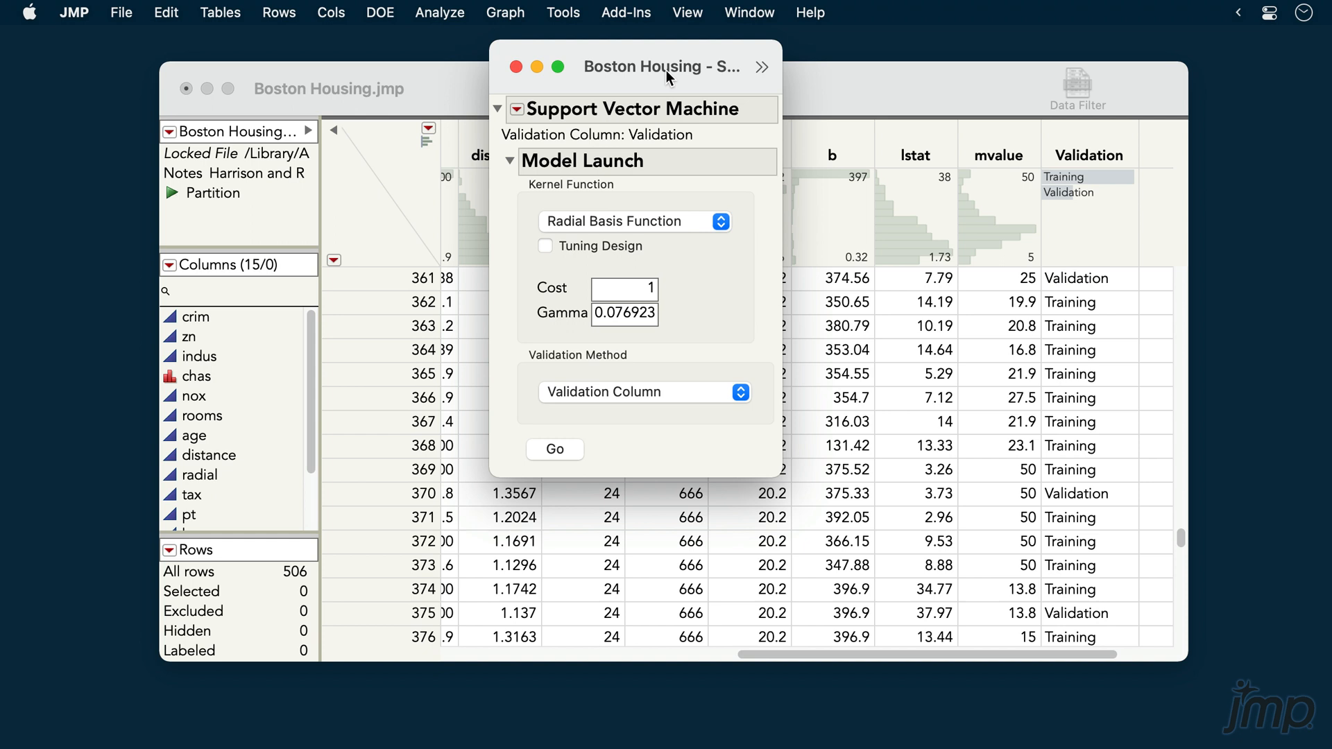
{"action": "mouse_move", "coordinate": [526, 220]}
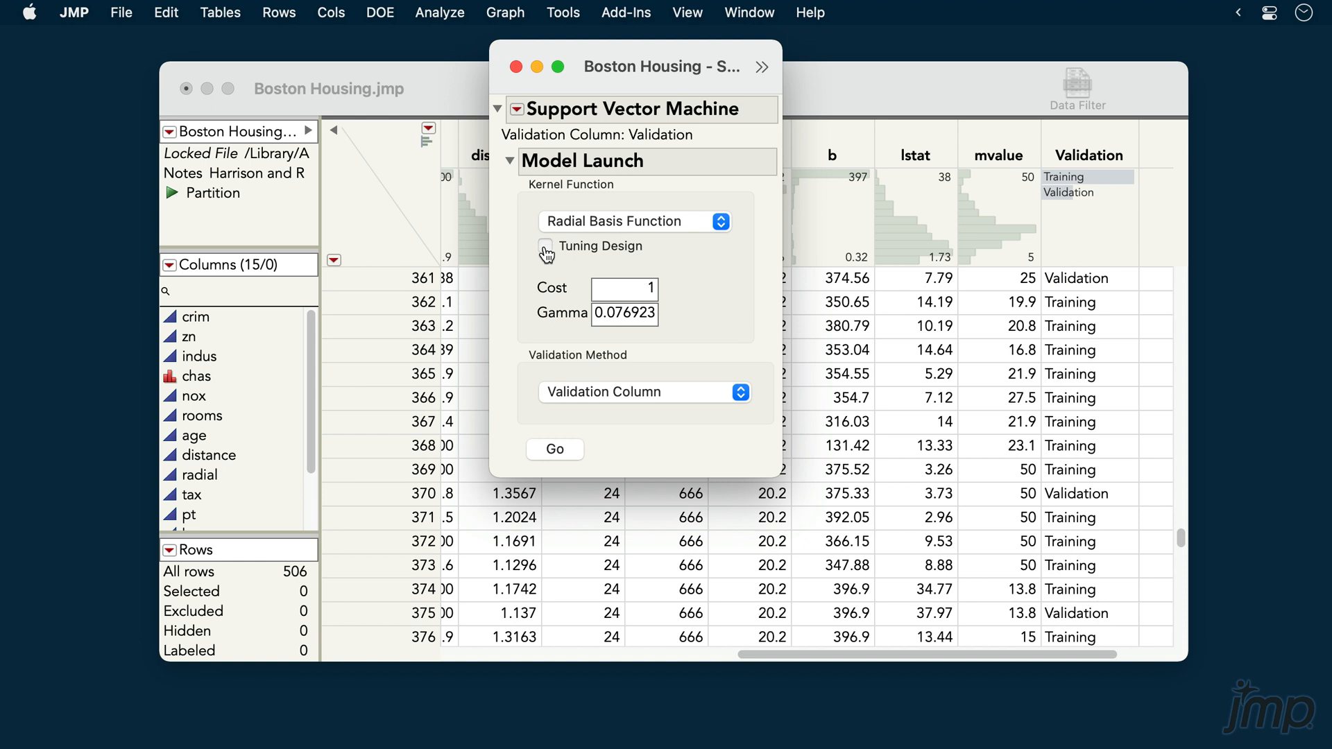
{"action": "left_click", "coordinate": [544, 247]}
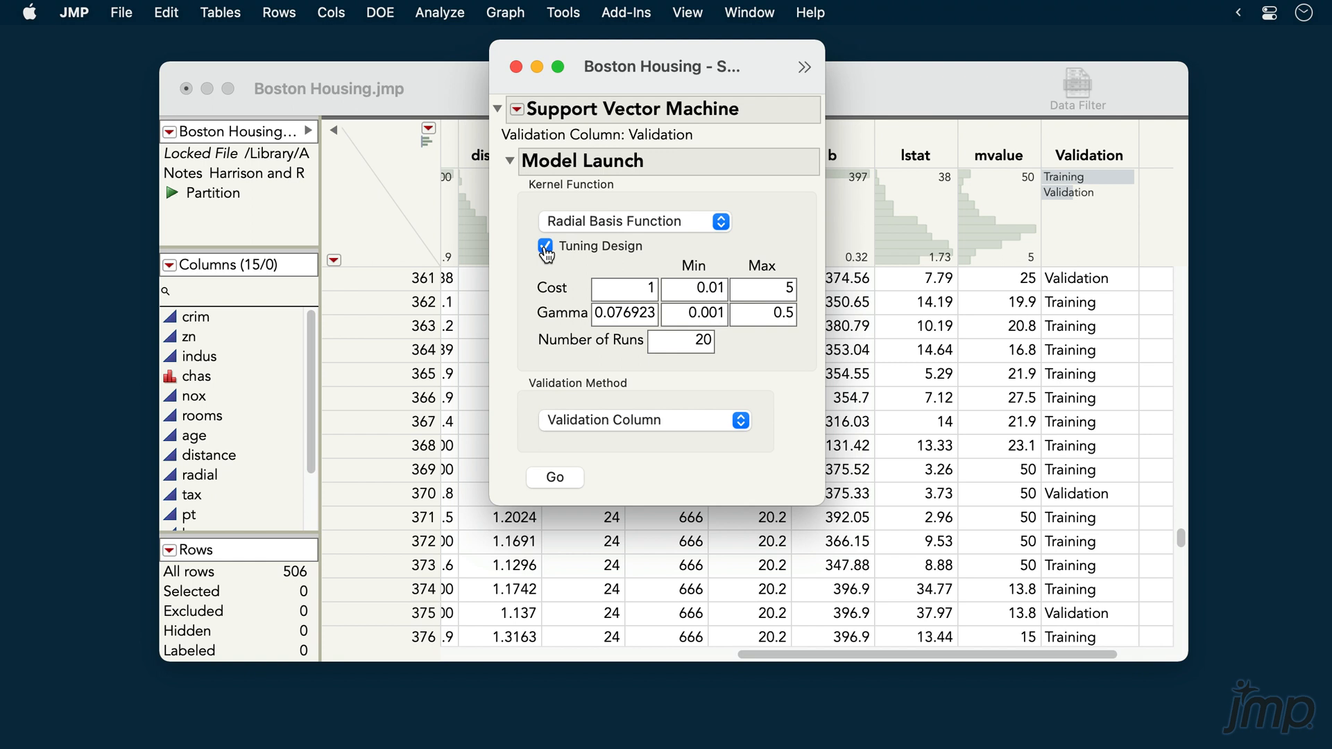
{"action": "left_click", "coordinate": [543, 246]}
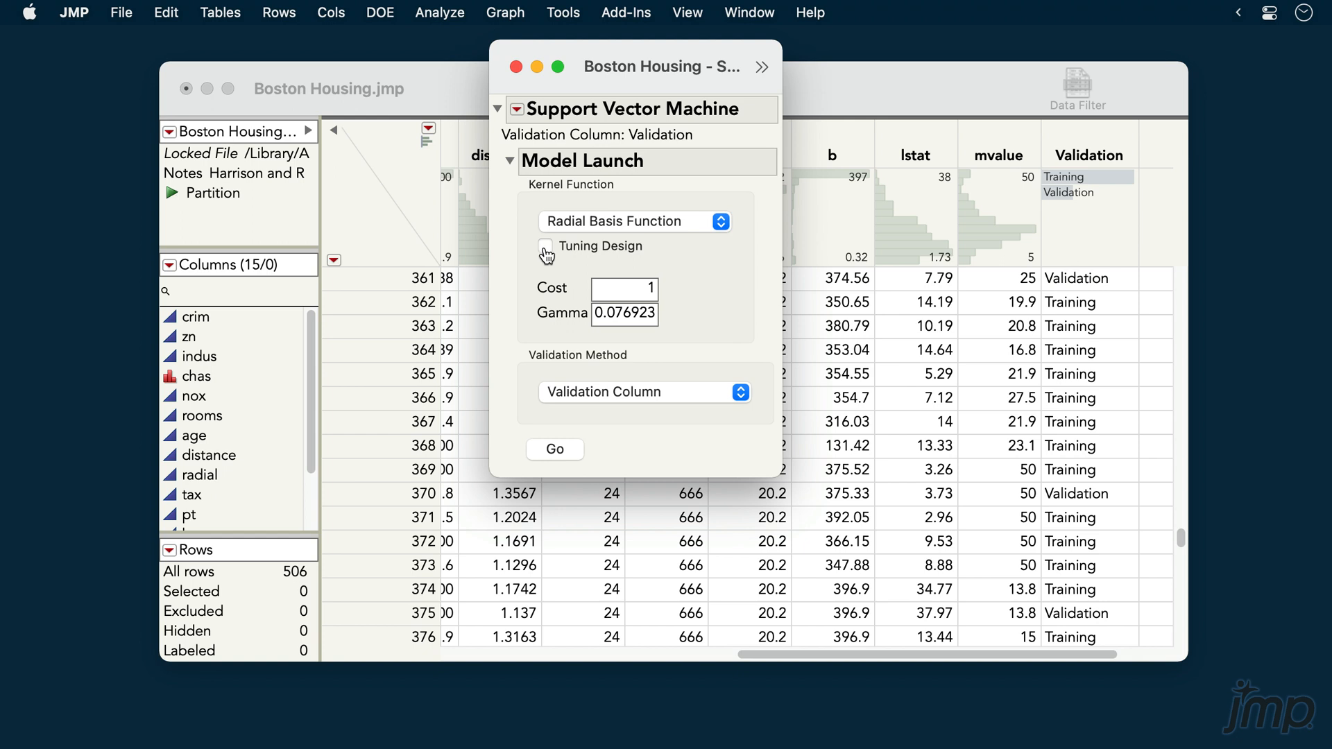
{"action": "mouse_move", "coordinate": [530, 392]}
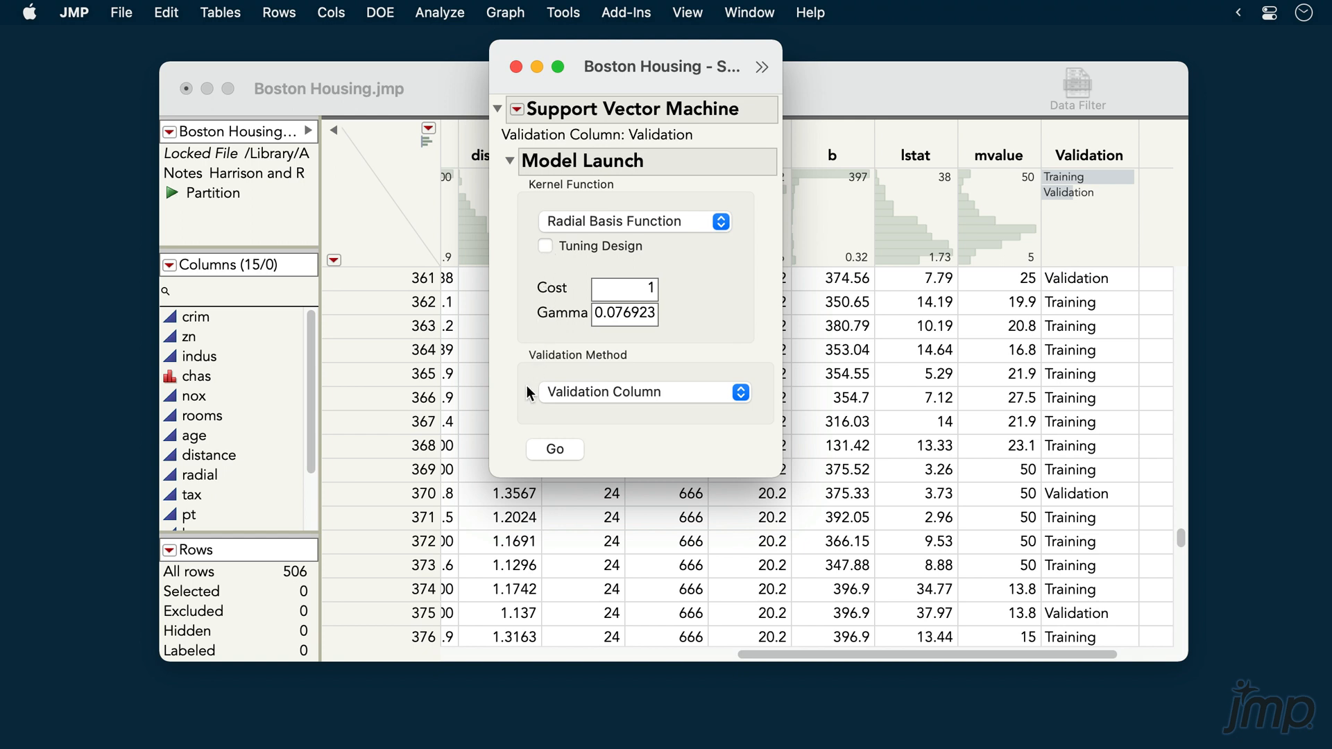
{"action": "mouse_move", "coordinate": [536, 434]}
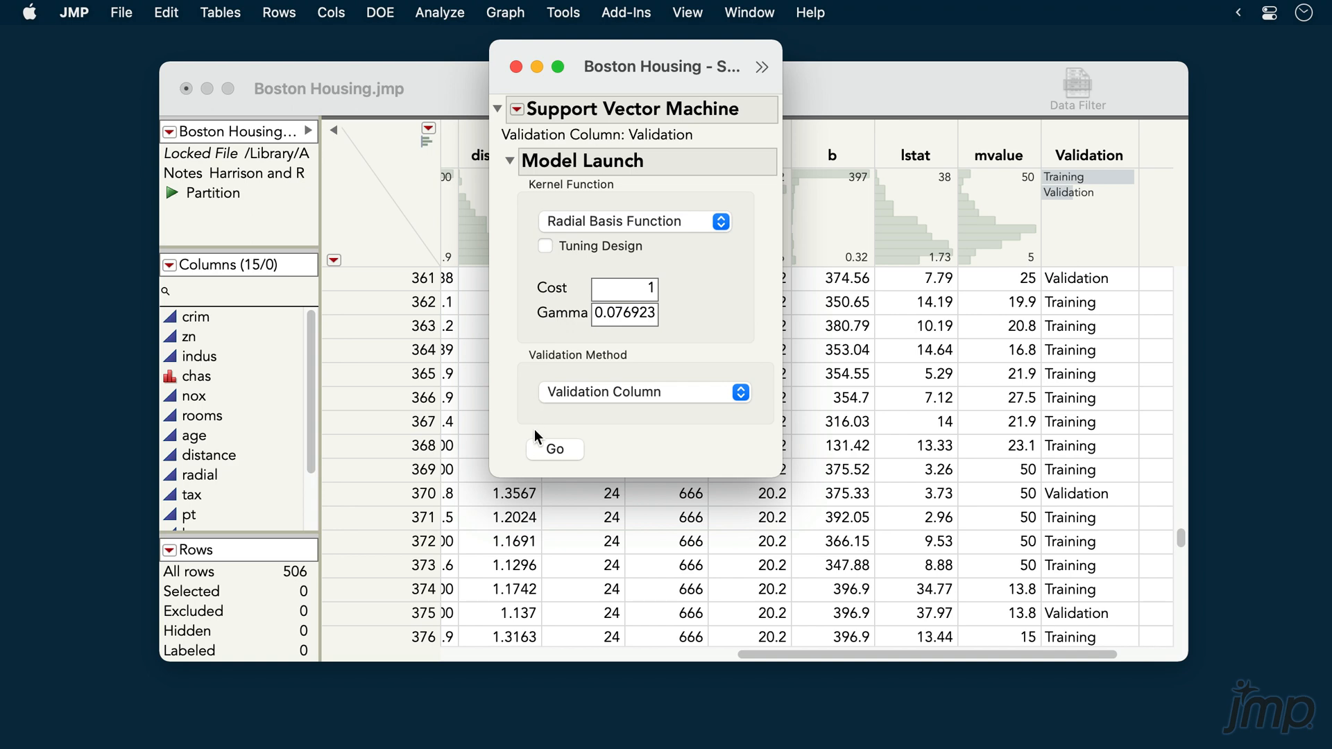
Fit Model 1 with the default RBF settings and move the report window left.
{"action": "left_click", "coordinate": [554, 448]}
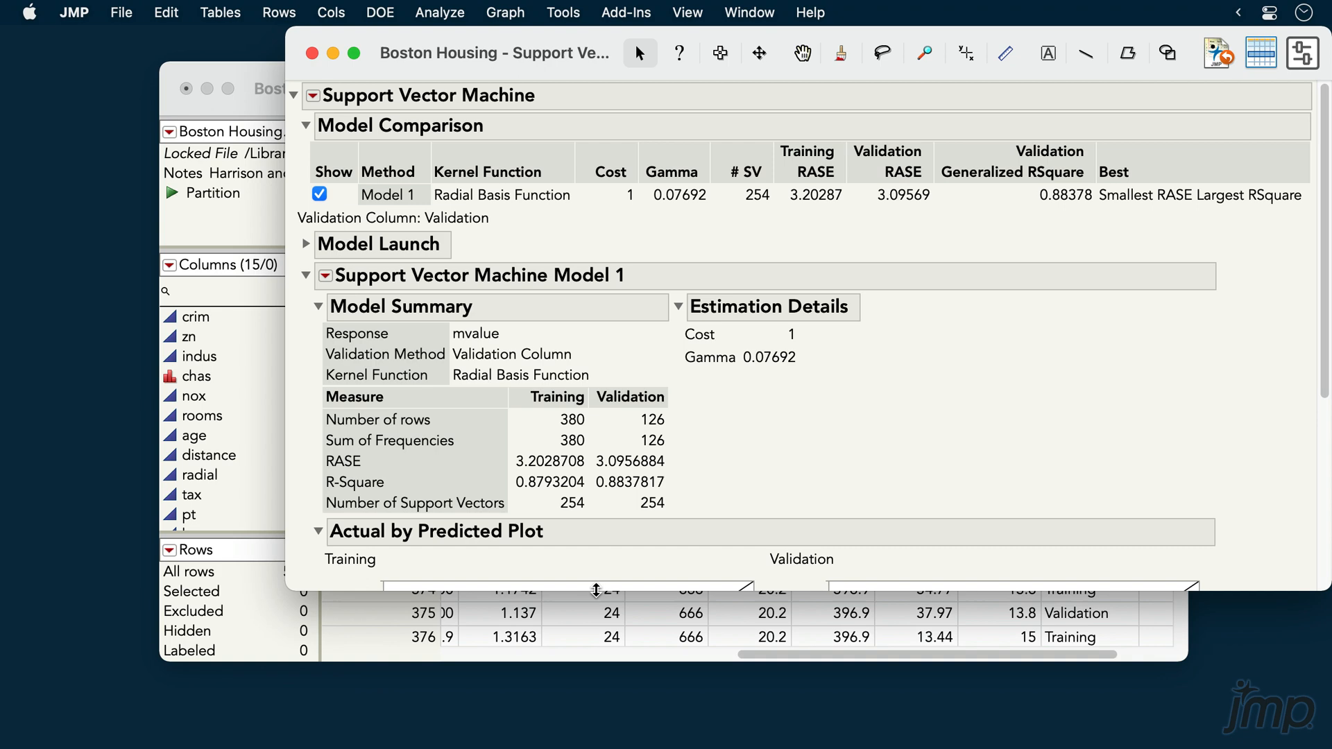
{"action": "left_click_drag", "start_coordinate": [493, 53], "coordinate": [400, 80]}
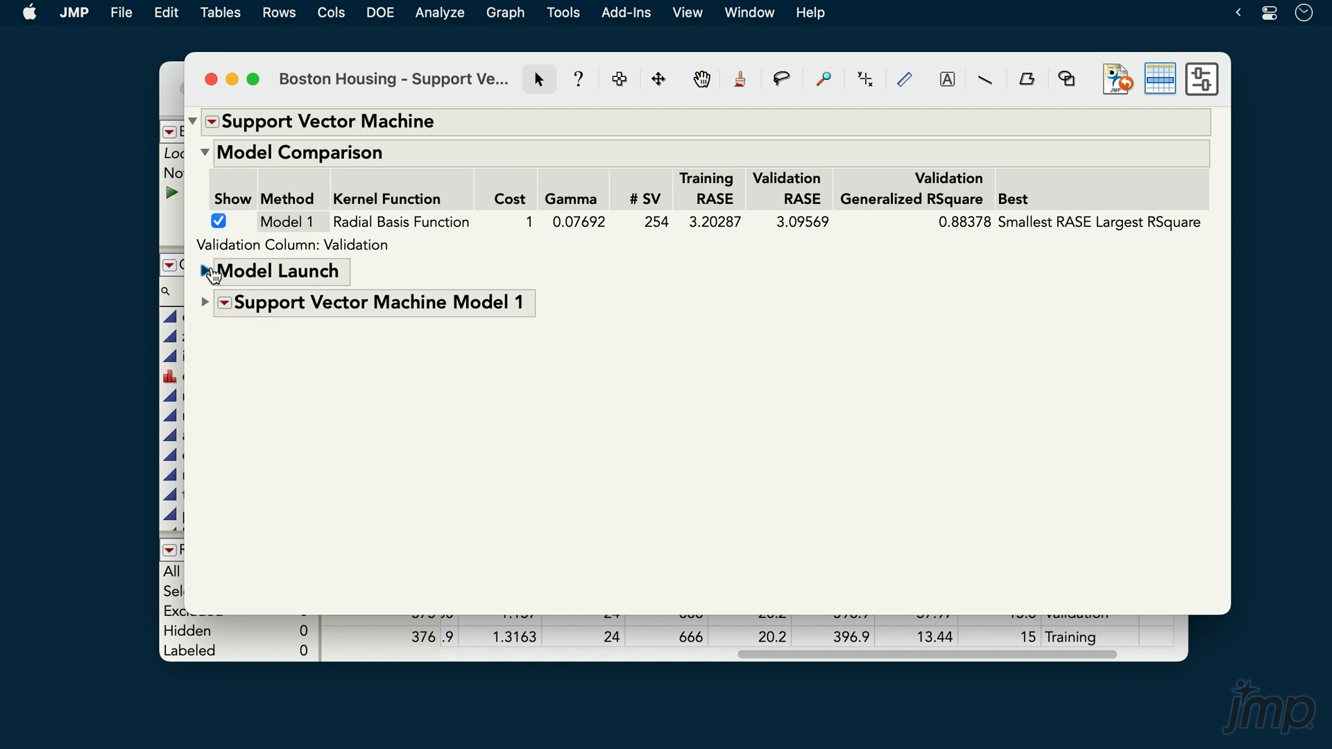
Fit a second RBF model with Gamma 0.1 from the Model Launch settings.
{"action": "left_click", "coordinate": [205, 270]}
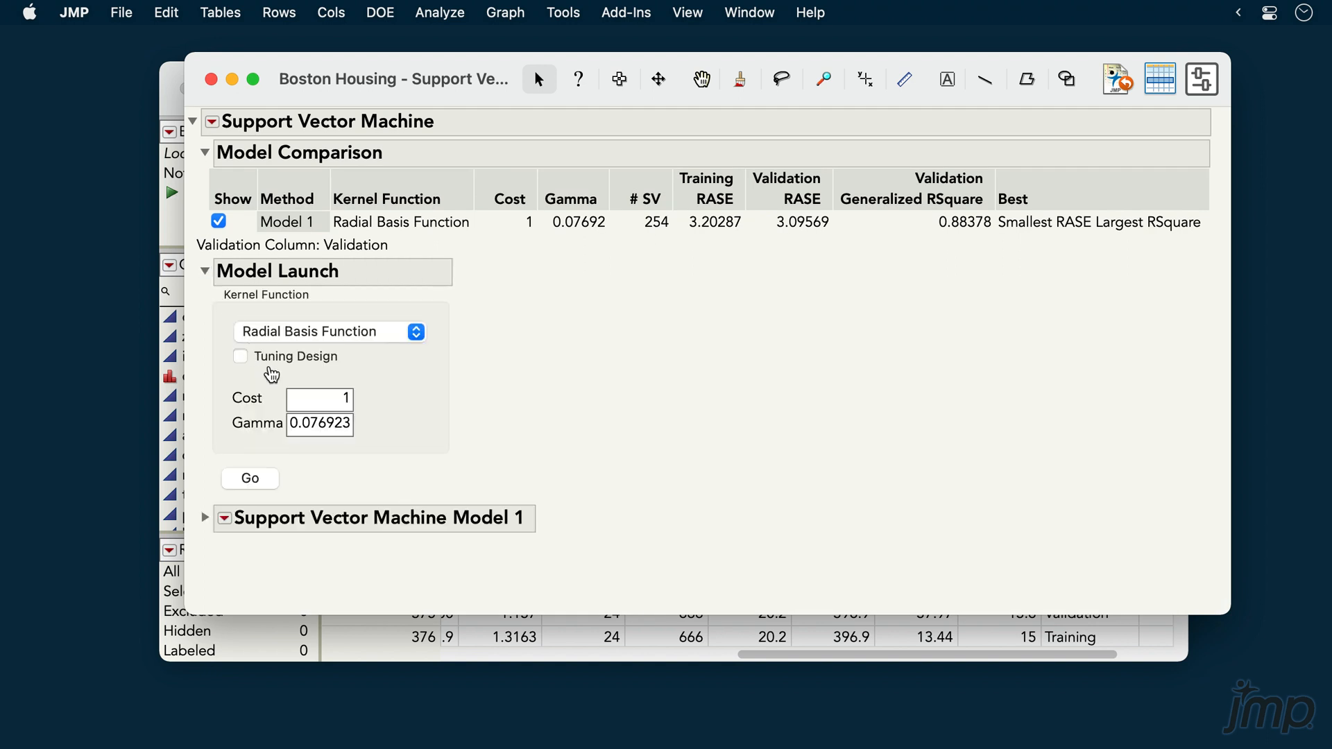
{"action": "left_click", "coordinate": [320, 423]}
{"action": "type", "text": "0.1"}
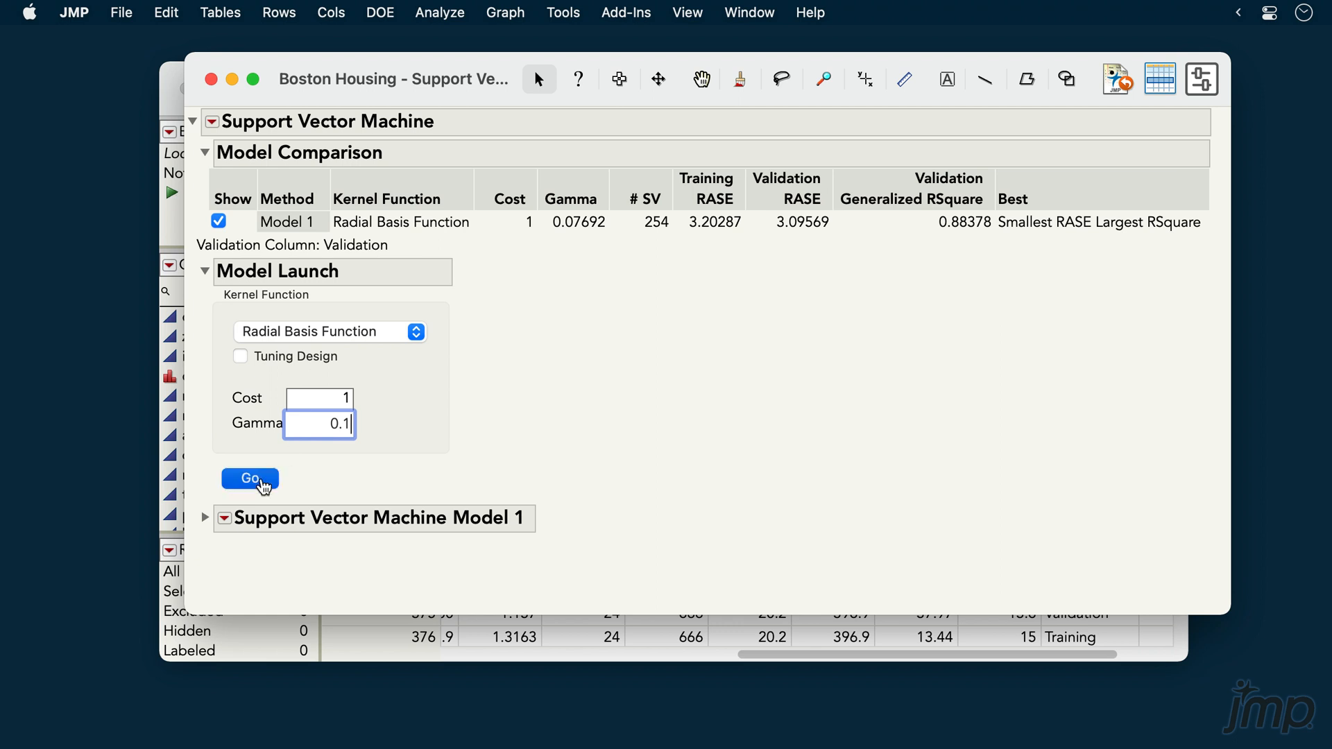
{"action": "left_click", "coordinate": [249, 478]}
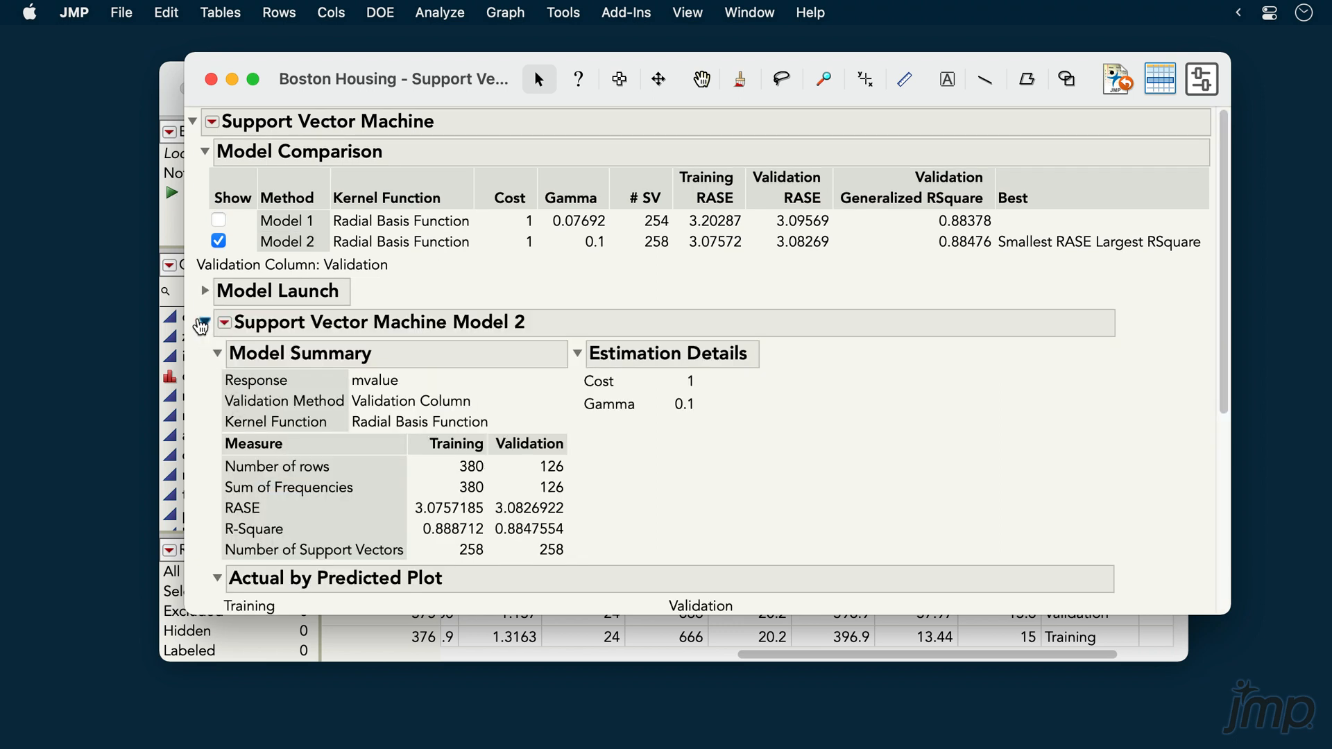
Collapse Model 2's details and toggle the Show checkboxes between Model 1 and Model 2.
{"action": "left_click", "coordinate": [205, 324]}
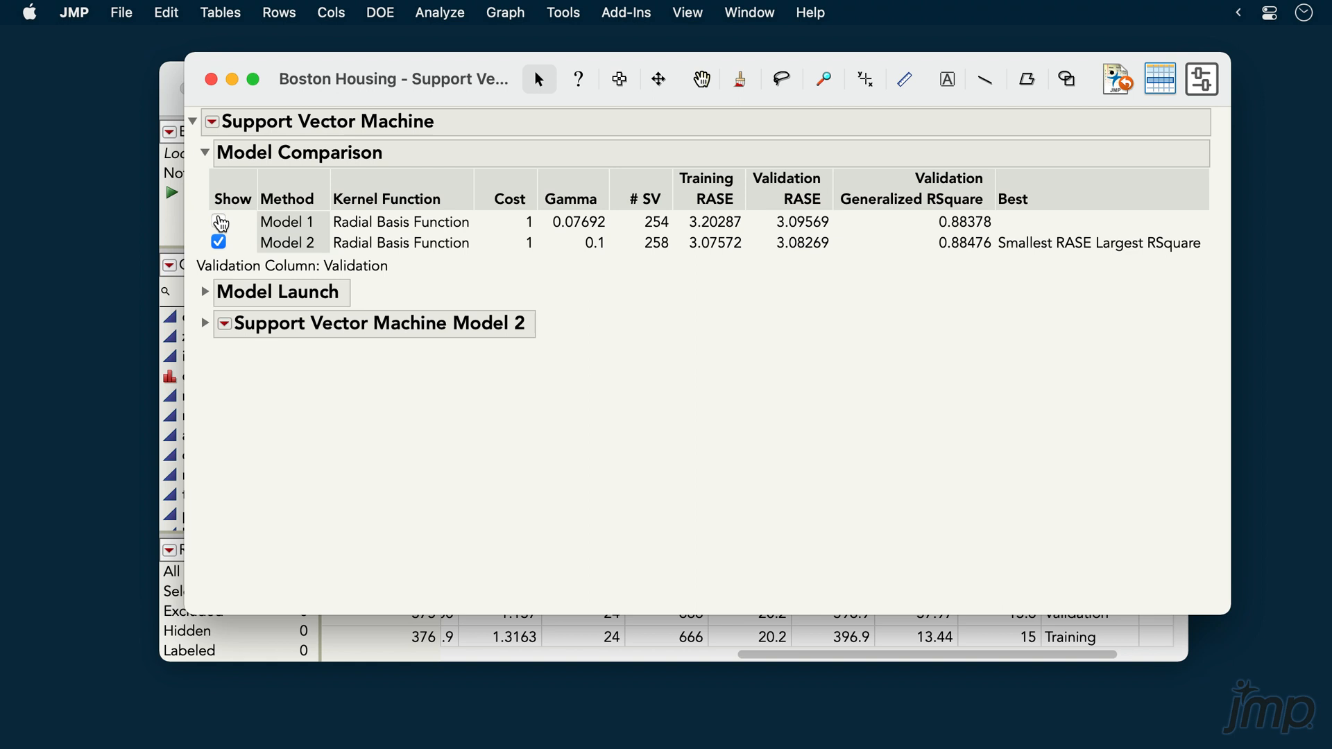
{"action": "left_click", "coordinate": [218, 220]}
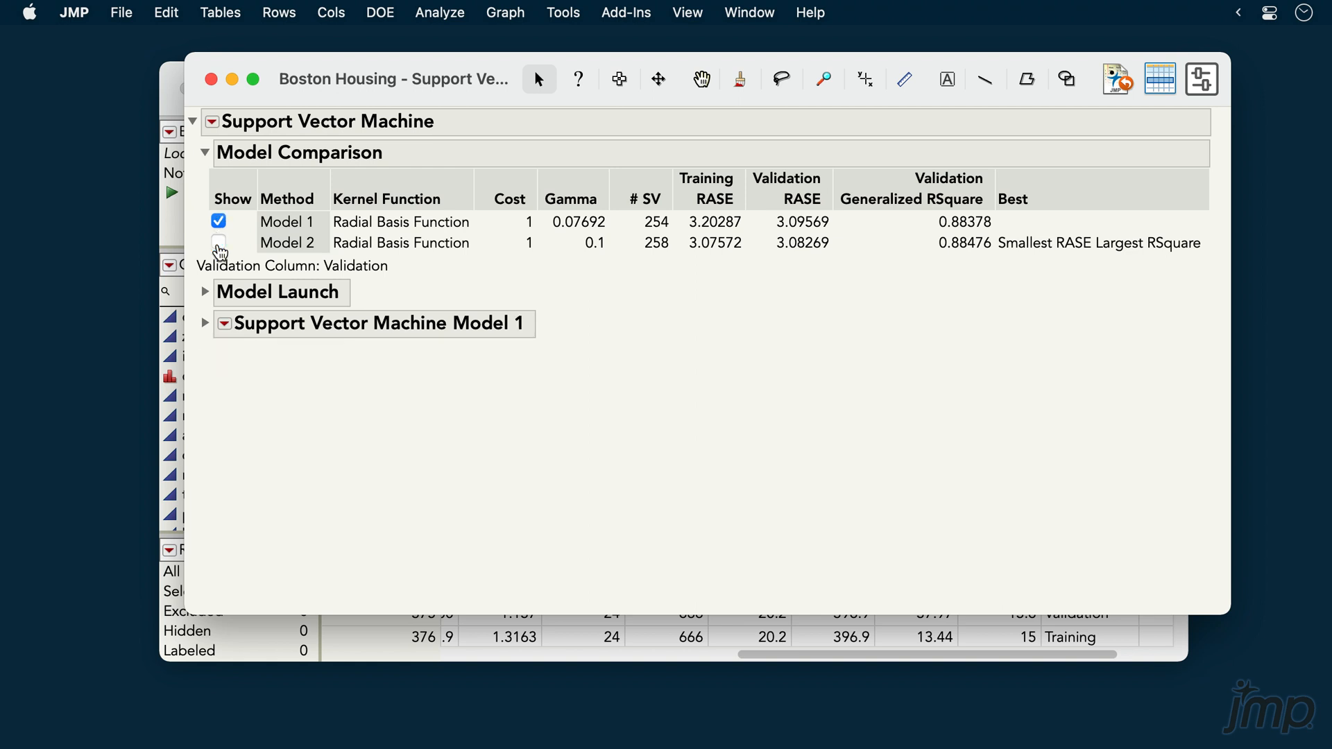
{"action": "left_click", "coordinate": [220, 243]}
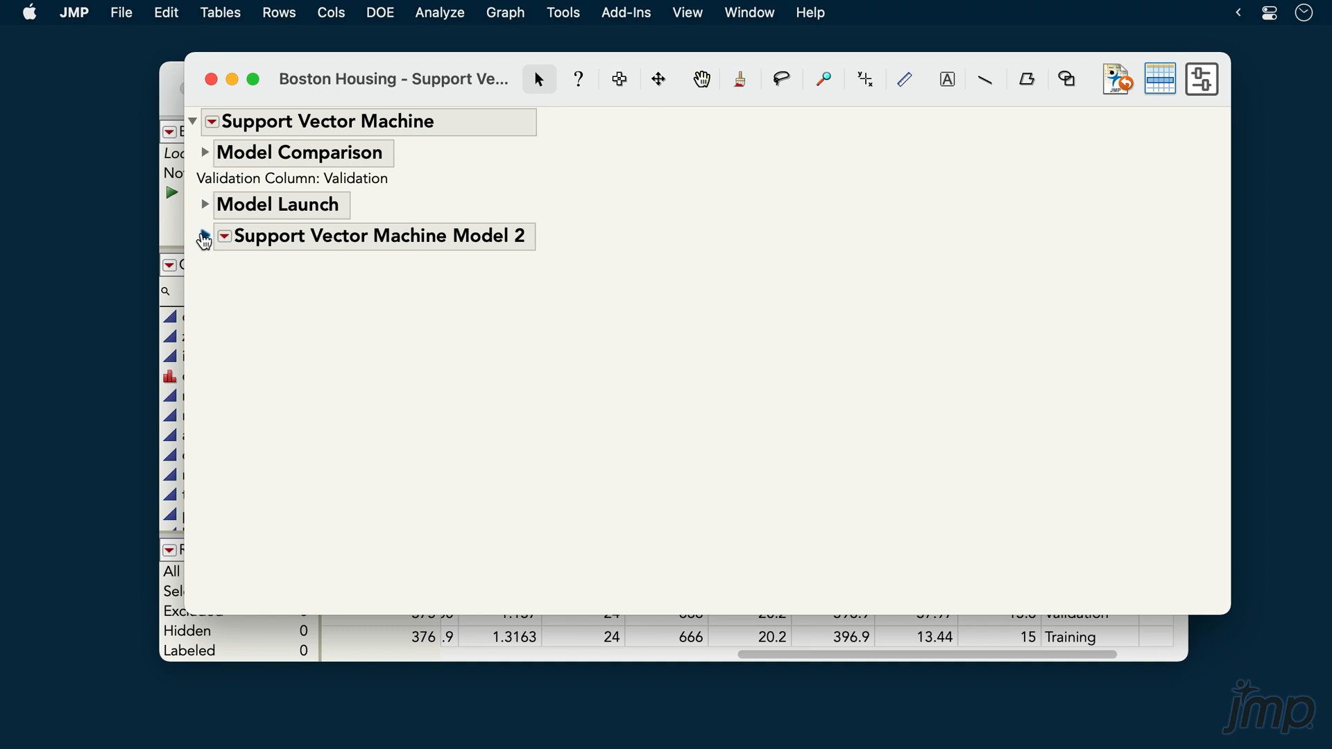
Expand Model 2 to see its summary statistics and actual-by-predicted plots.
{"action": "left_click", "coordinate": [206, 236]}
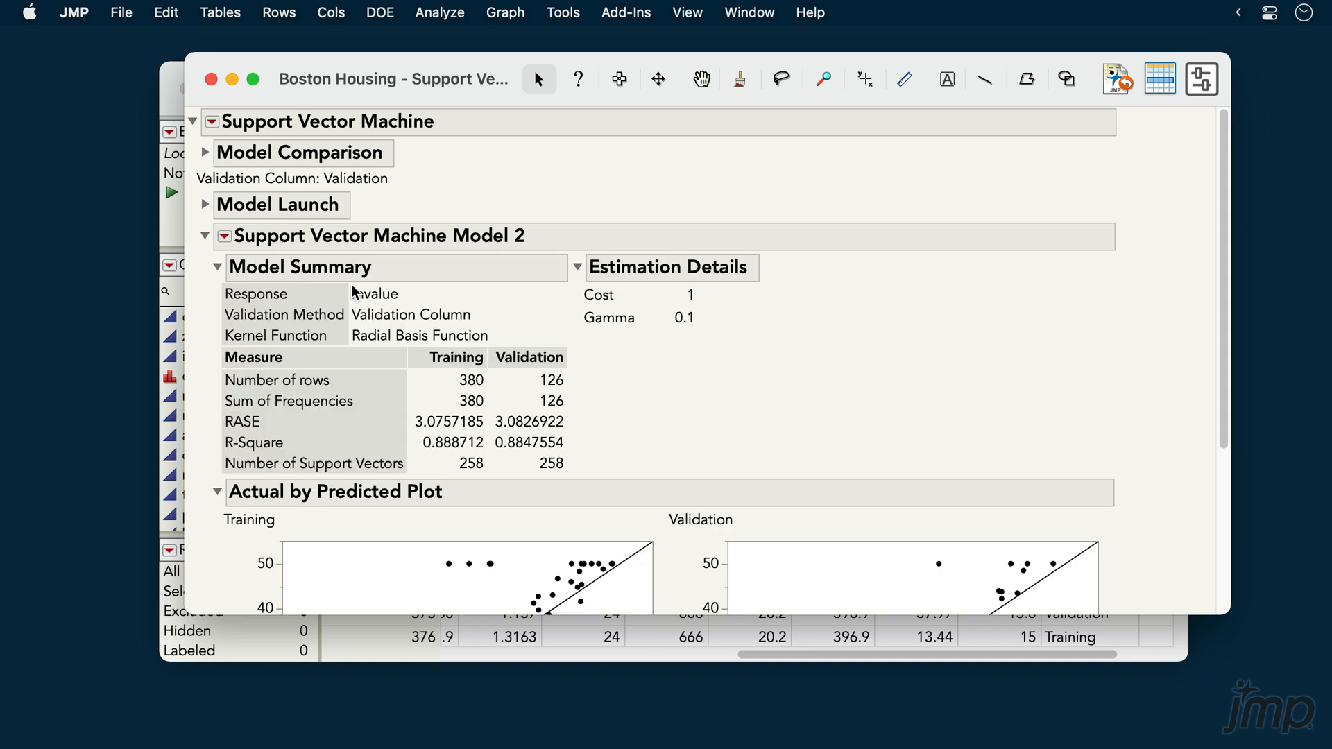
{"action": "mouse_move", "coordinate": [585, 411]}
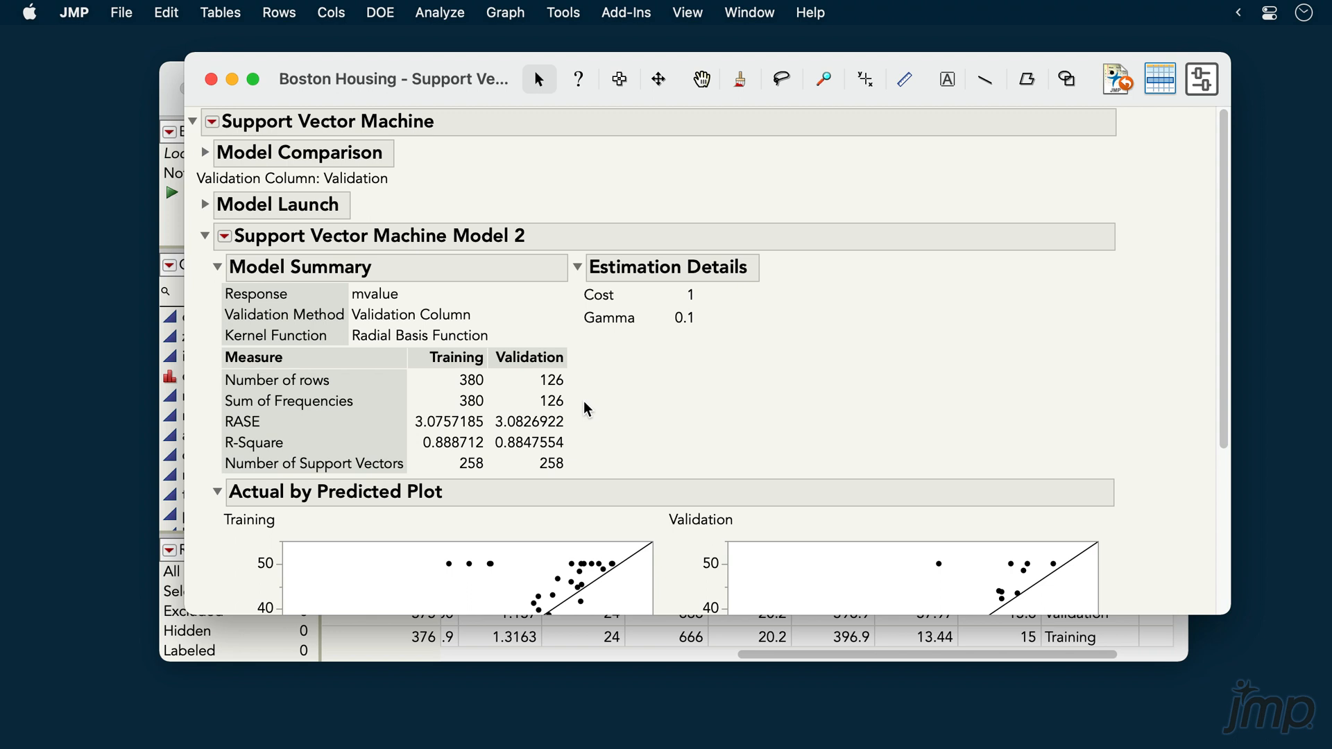
{"action": "mouse_move", "coordinate": [1218, 400]}
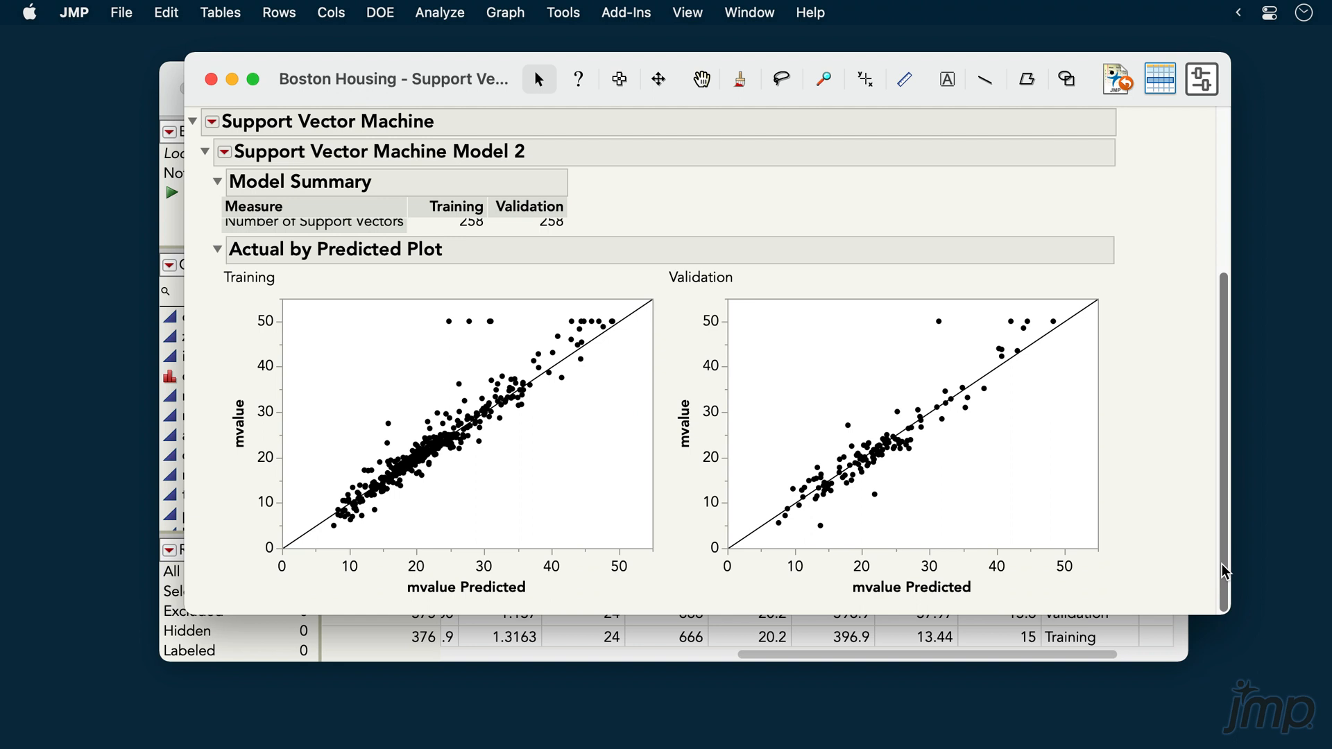
{"action": "mouse_move", "coordinate": [1214, 569]}
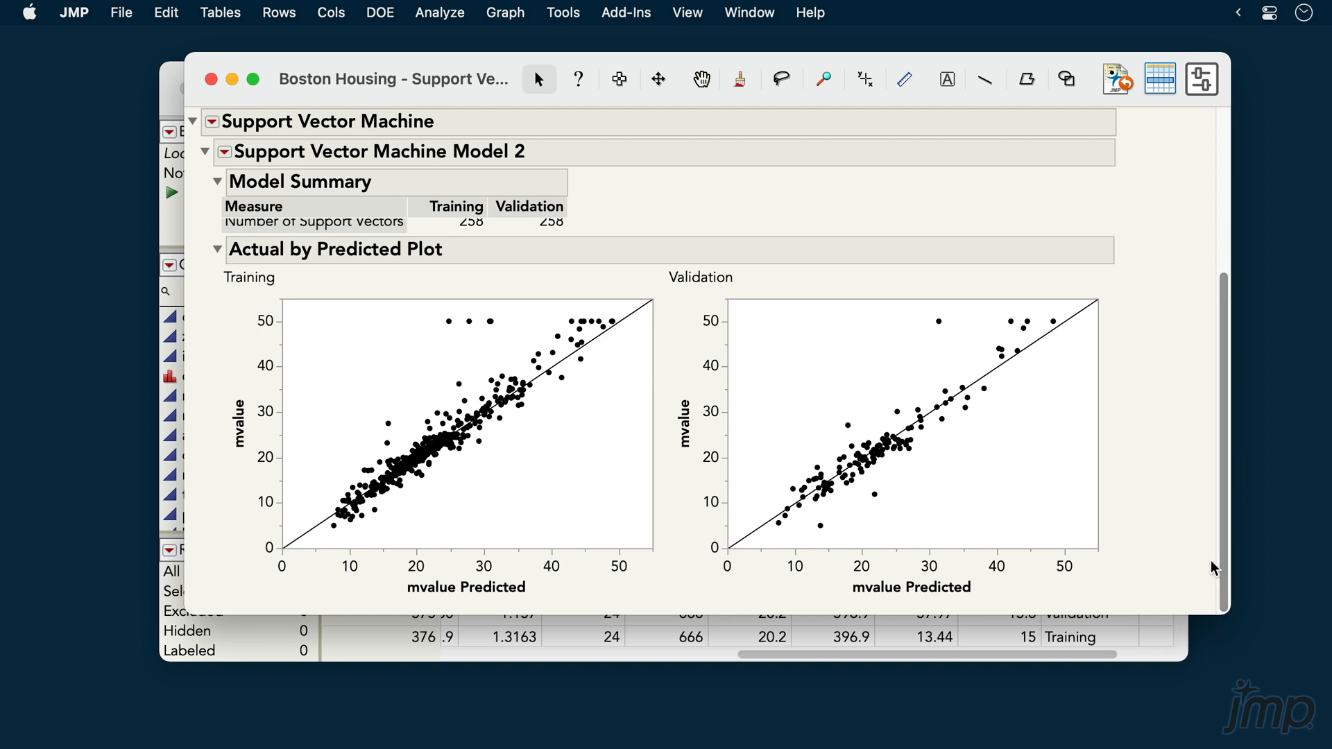
{"action": "mouse_move", "coordinate": [1195, 556]}
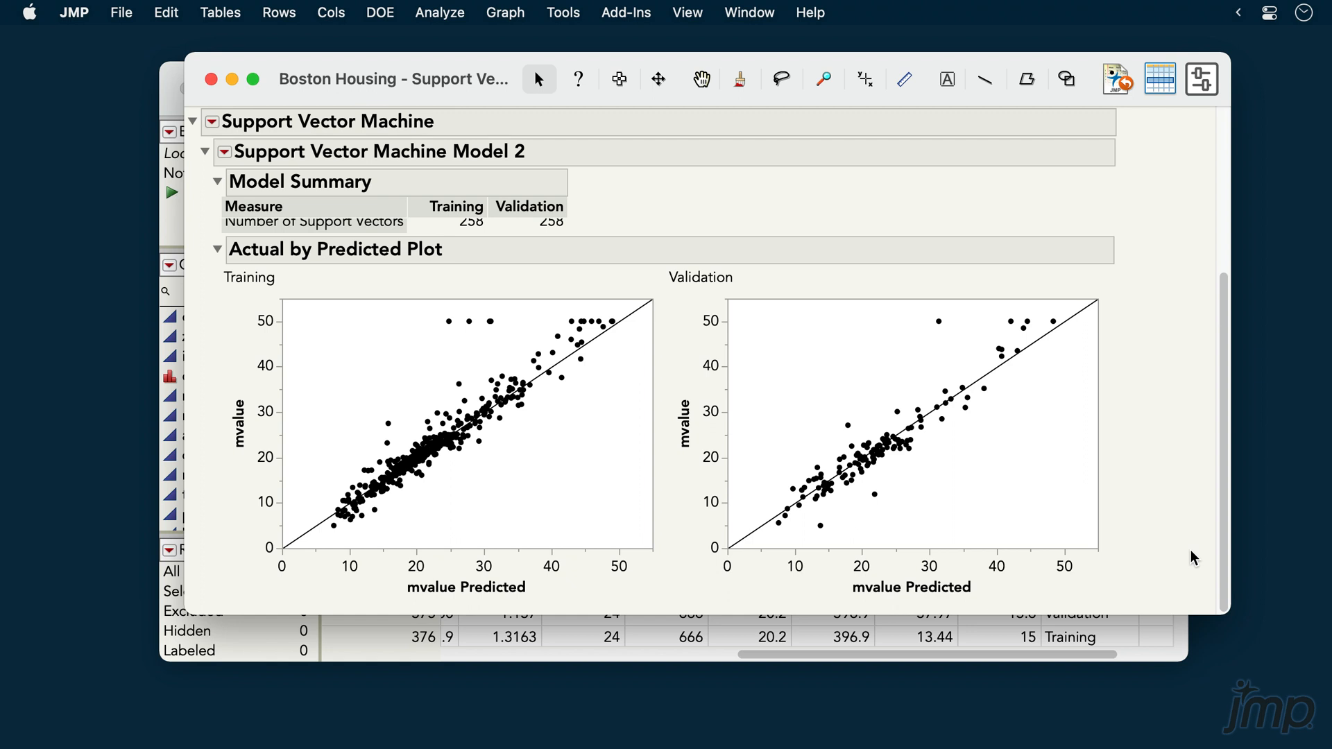
{"action": "mouse_move", "coordinate": [958, 339]}
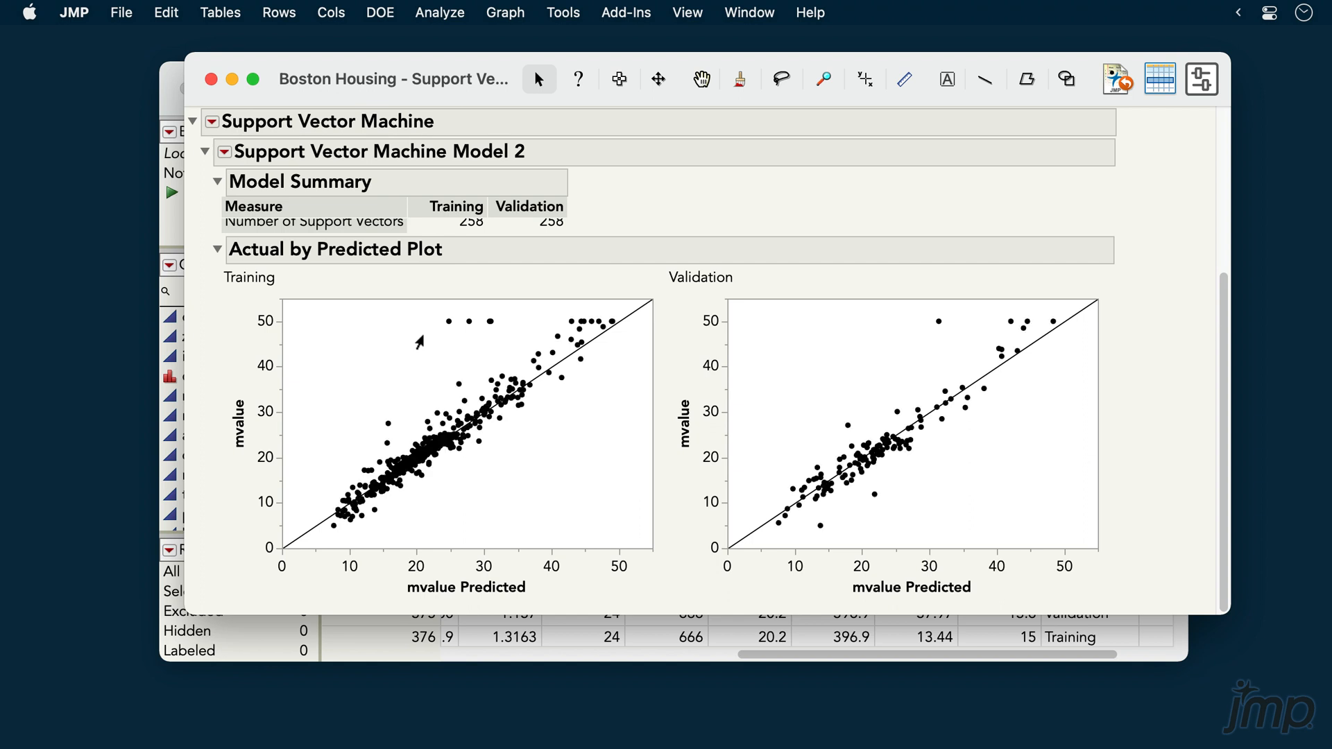
{"action": "mouse_move", "coordinate": [265, 201]}
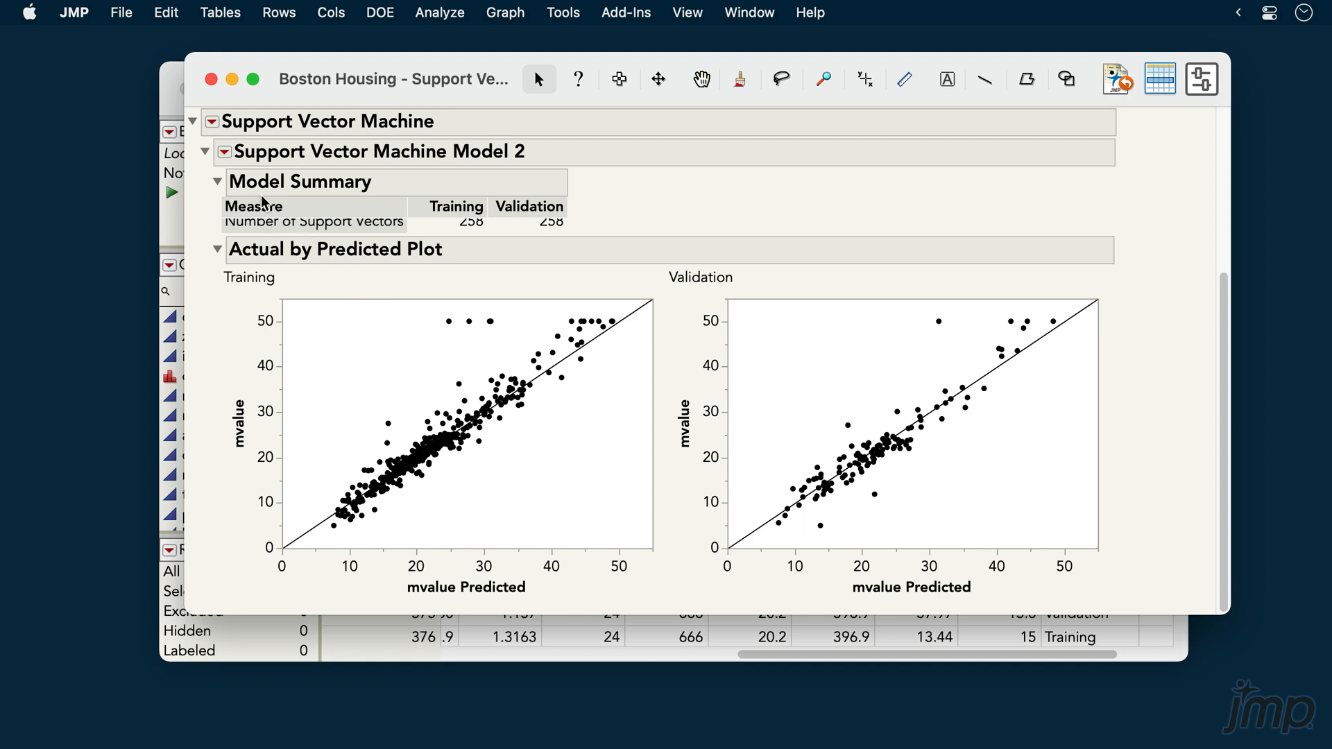
Show Model 2's red-triangle options such as profilers and saving prediction formulas.
{"action": "left_click", "coordinate": [225, 153]}
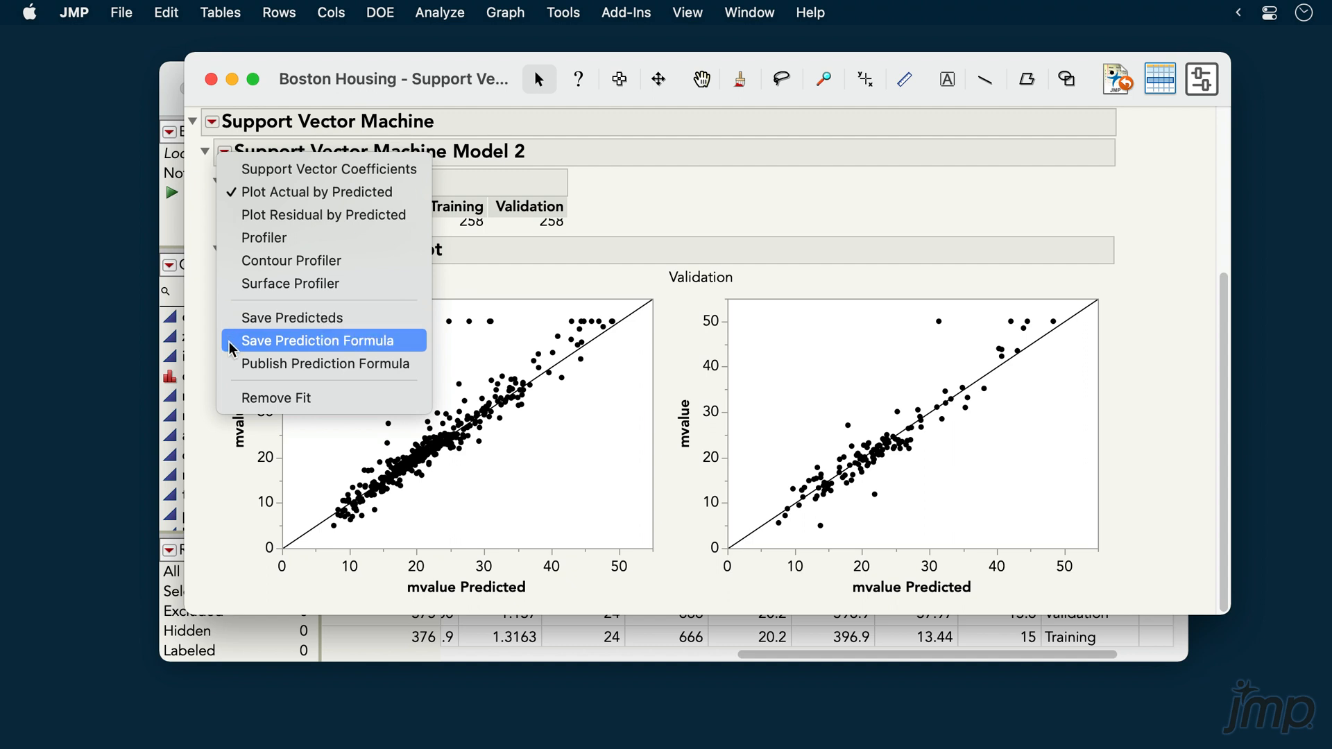
{"action": "mouse_move", "coordinate": [319, 342]}
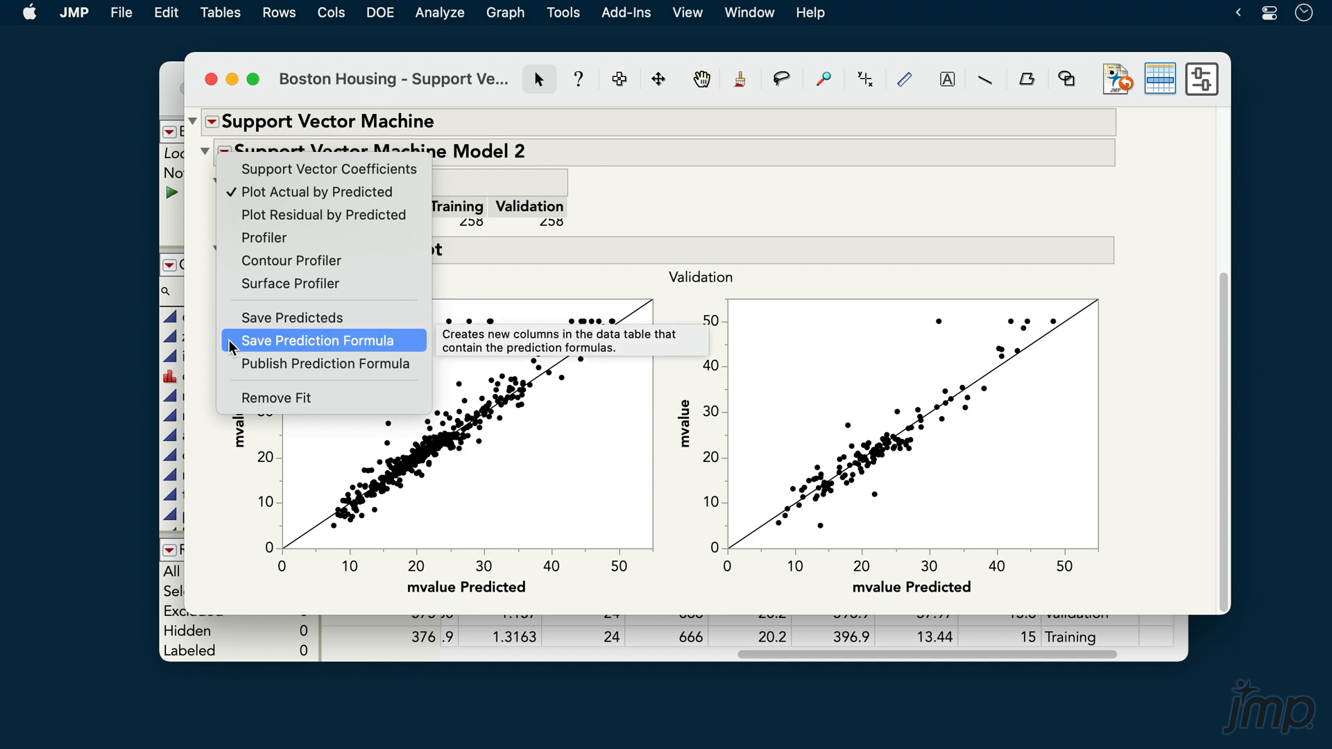
{"action": "mouse_move", "coordinate": [264, 237]}
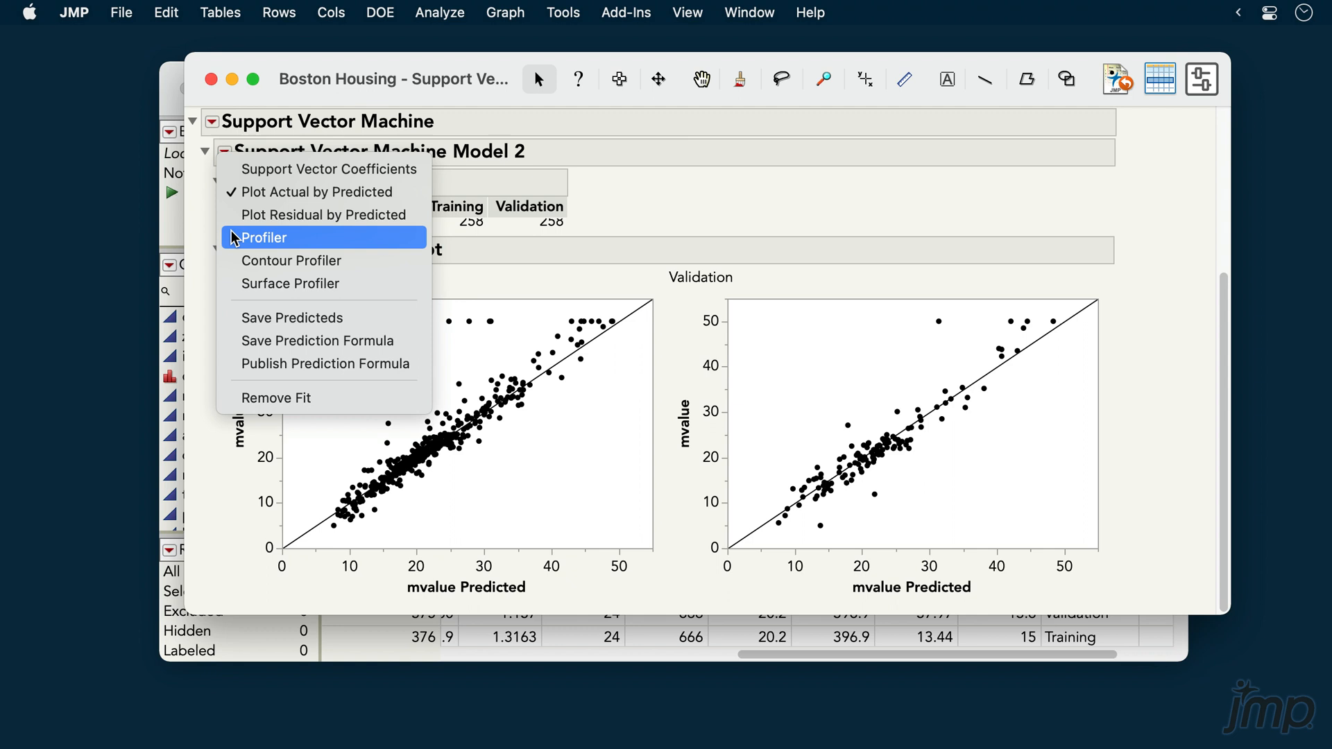